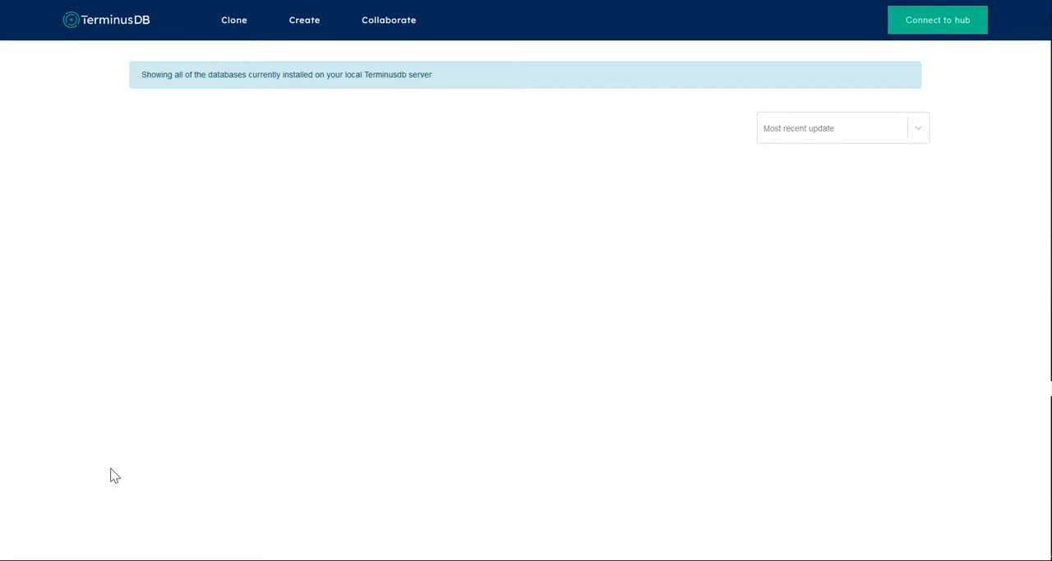
pyautogui.moveTo(309, 434)
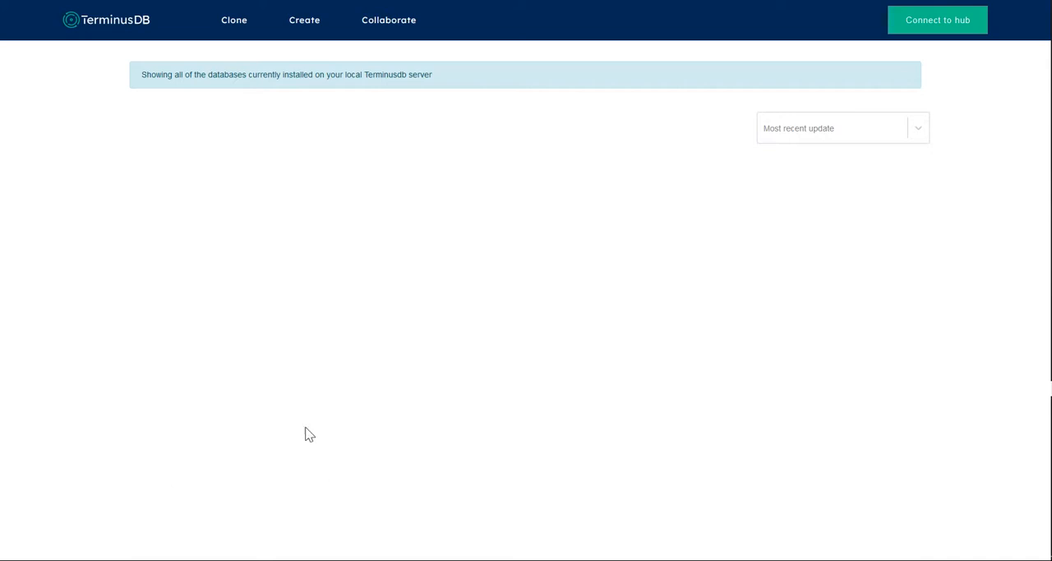
pyautogui.moveTo(486, 338)
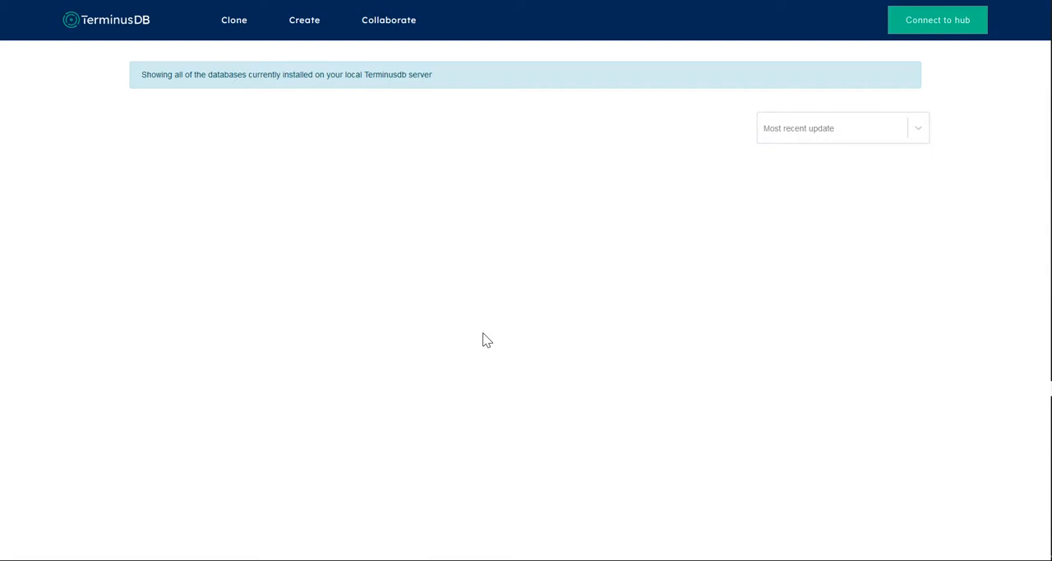
pyautogui.moveTo(604, 145)
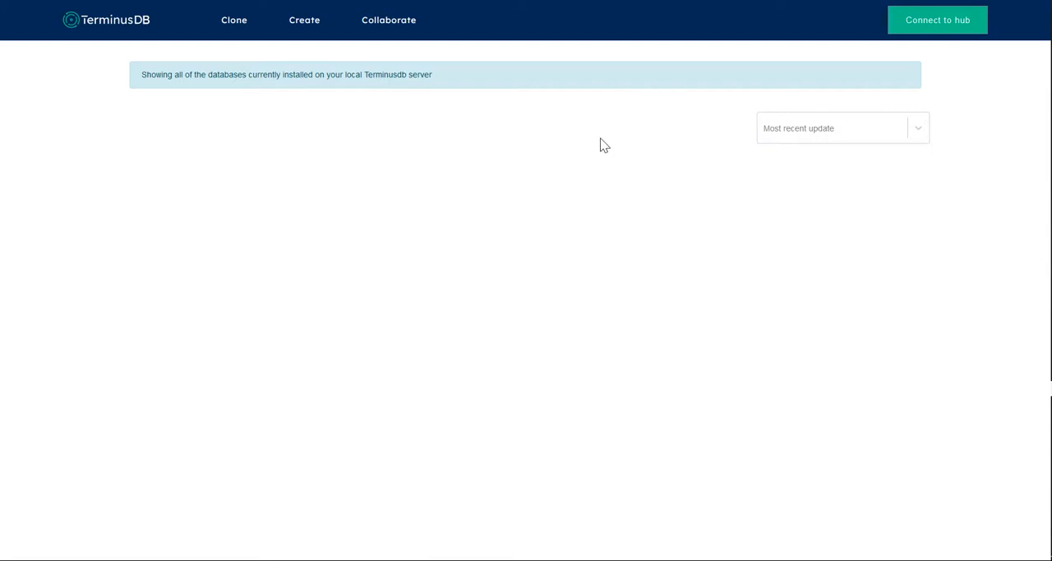
pyautogui.moveTo(382, 154)
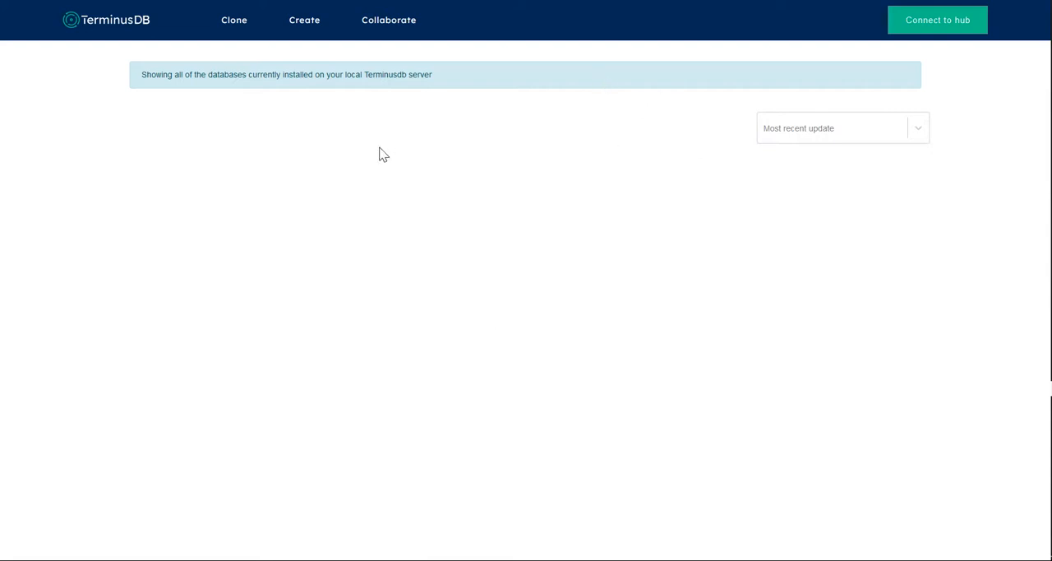
pyautogui.moveTo(799, 51)
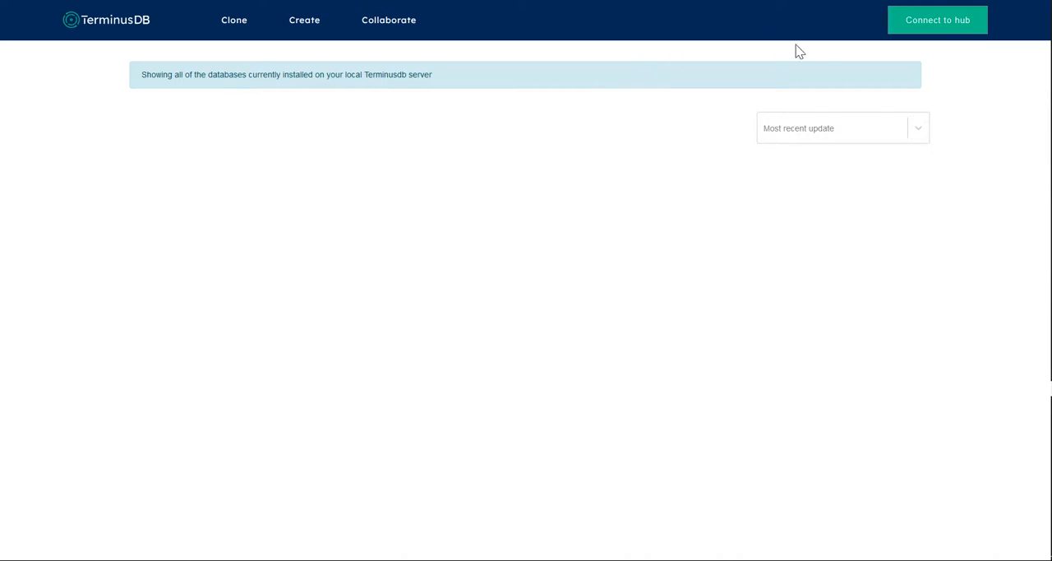
# Sign in to the hub account so the combined database list includes hat and Test.
pyautogui.click(937, 20)
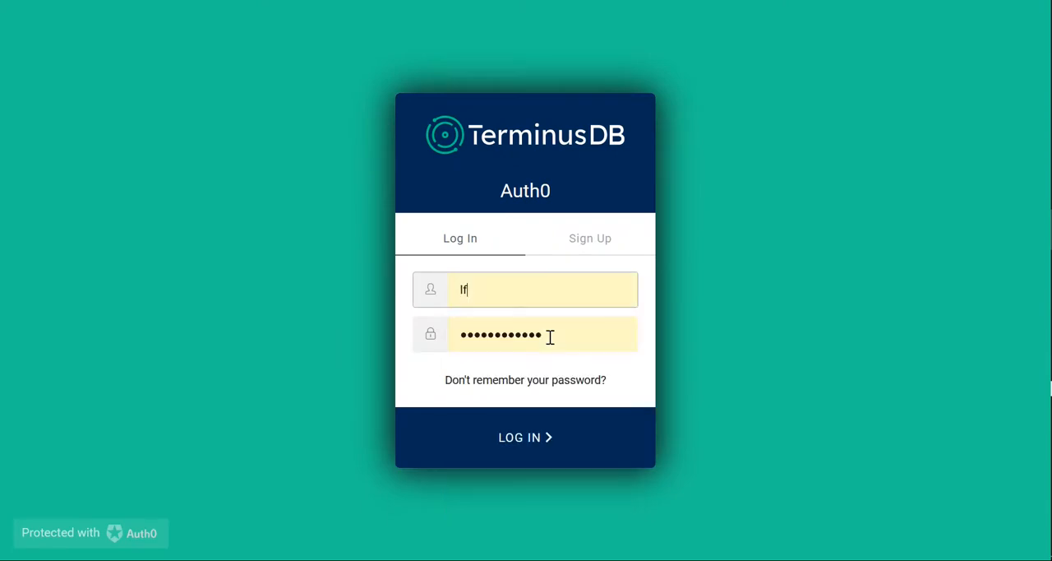
pyautogui.click(526, 438)
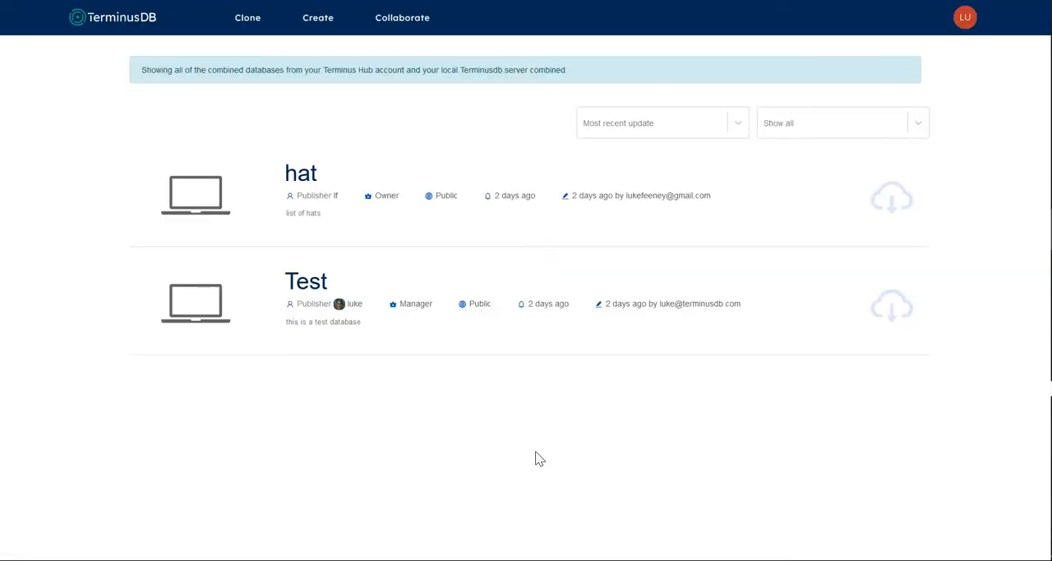
pyautogui.moveTo(260, 155)
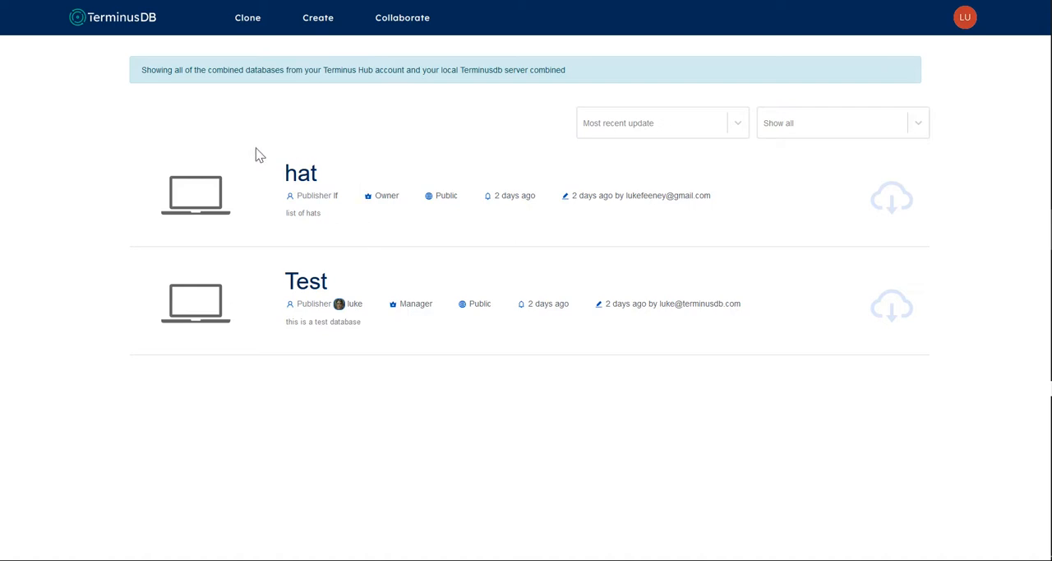
pyautogui.moveTo(349, 48)
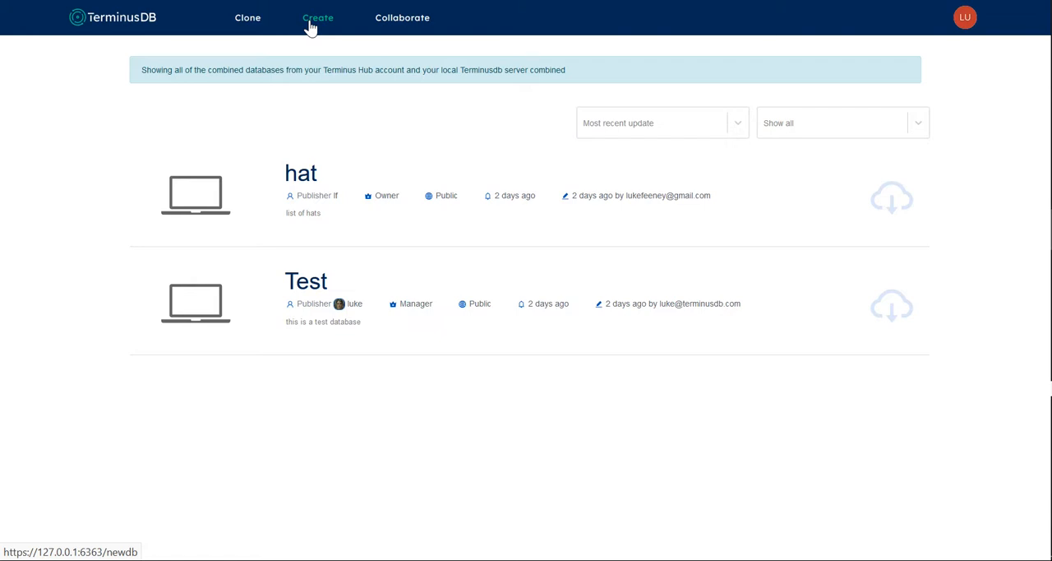
pyautogui.moveTo(335, 135)
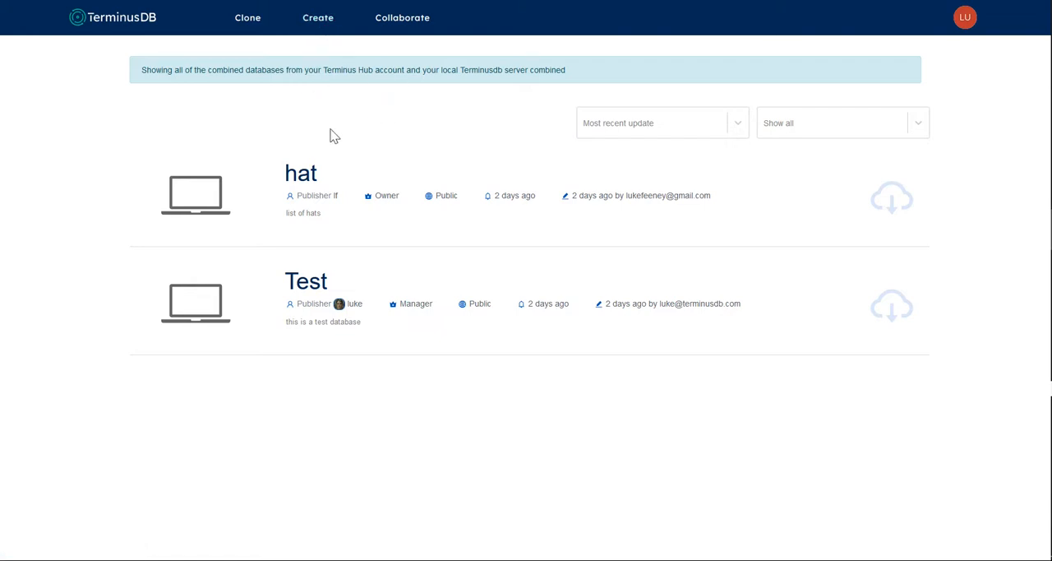
pyautogui.moveTo(317, 17)
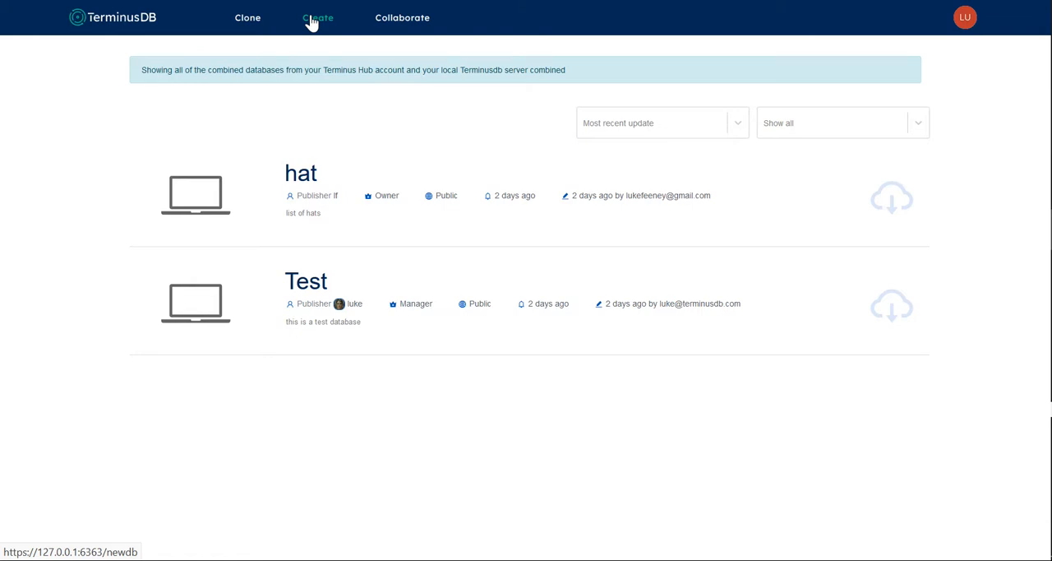
# Start a new Terminus Hub database titled 'My First Database' with ID '1stdb'.
pyautogui.click(317, 17)
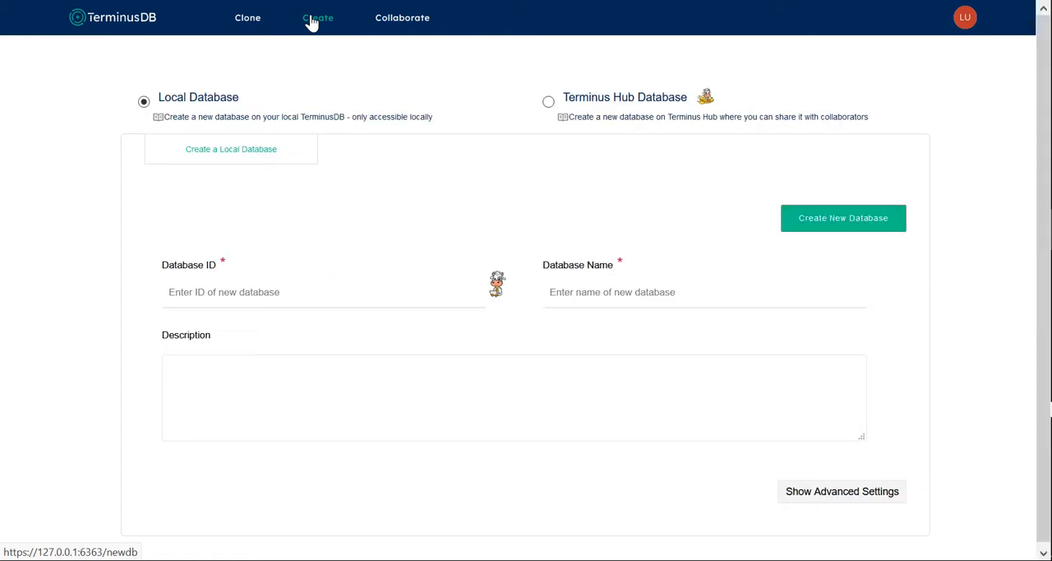
pyautogui.click(549, 102)
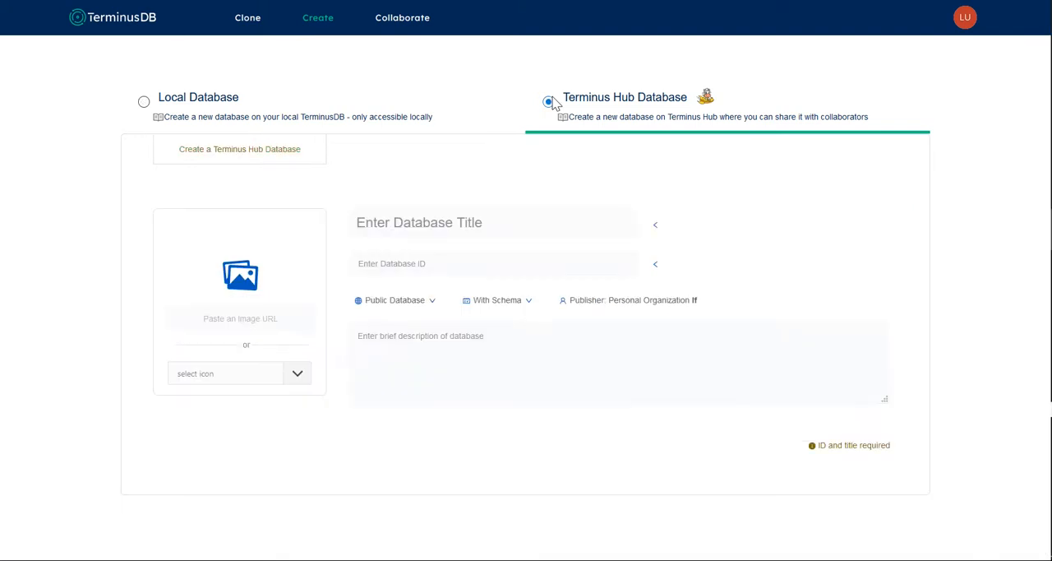
pyautogui.click(493, 222)
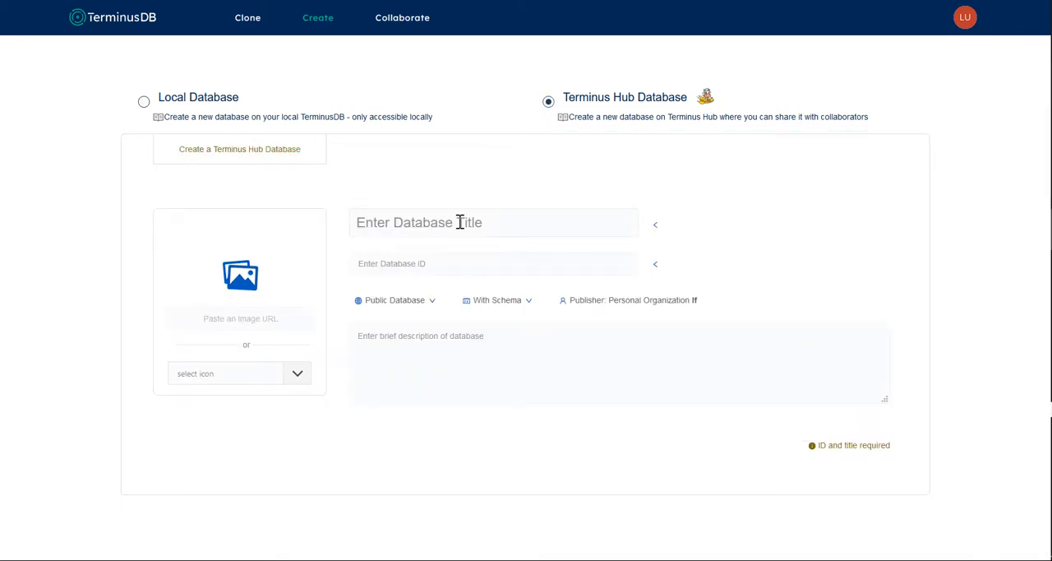
pyautogui.click(493, 222)
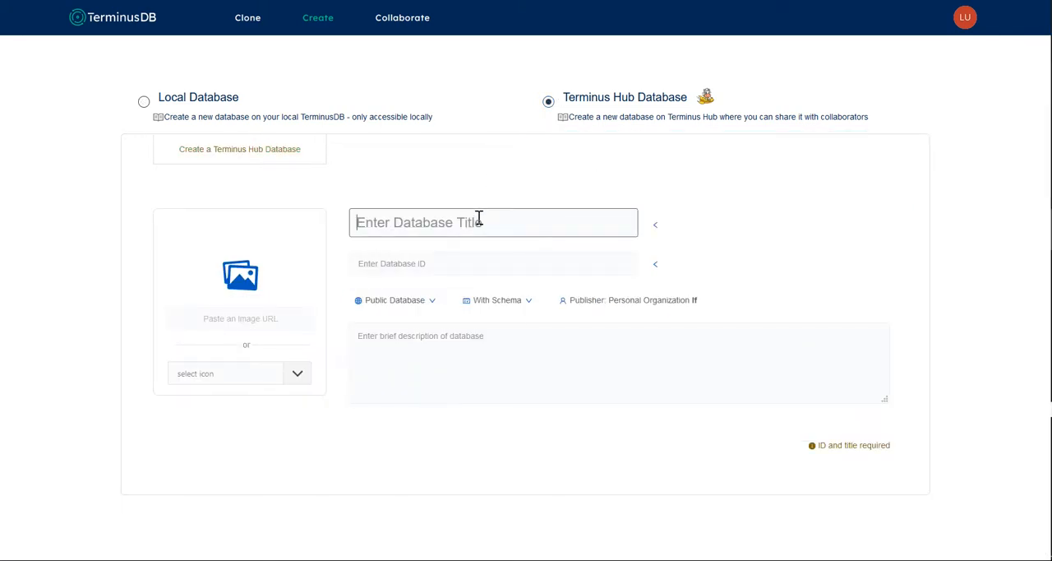
pyautogui.write('My F')
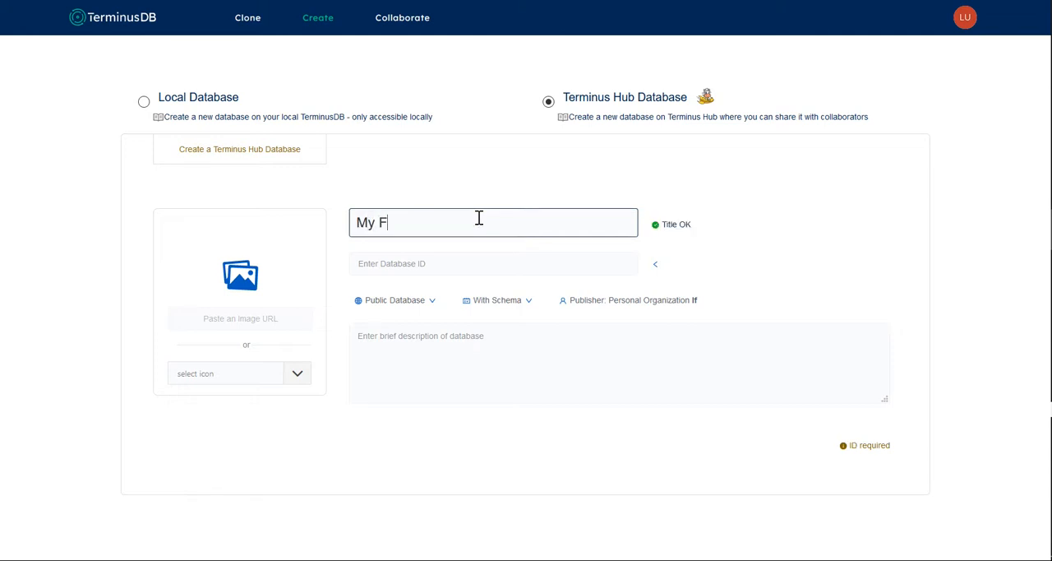
pyautogui.write('irst Dat')
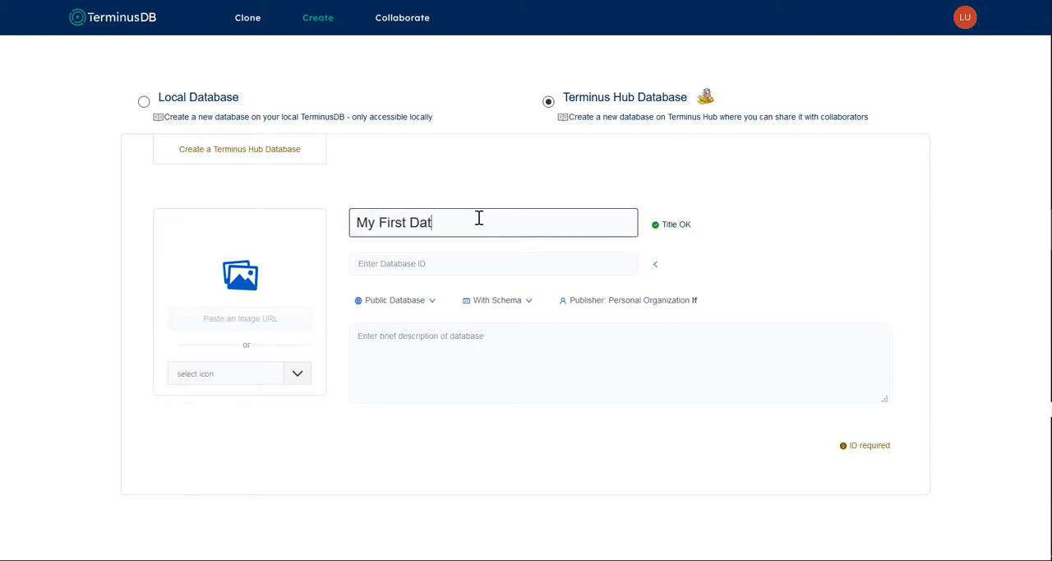
pyautogui.write('abase')
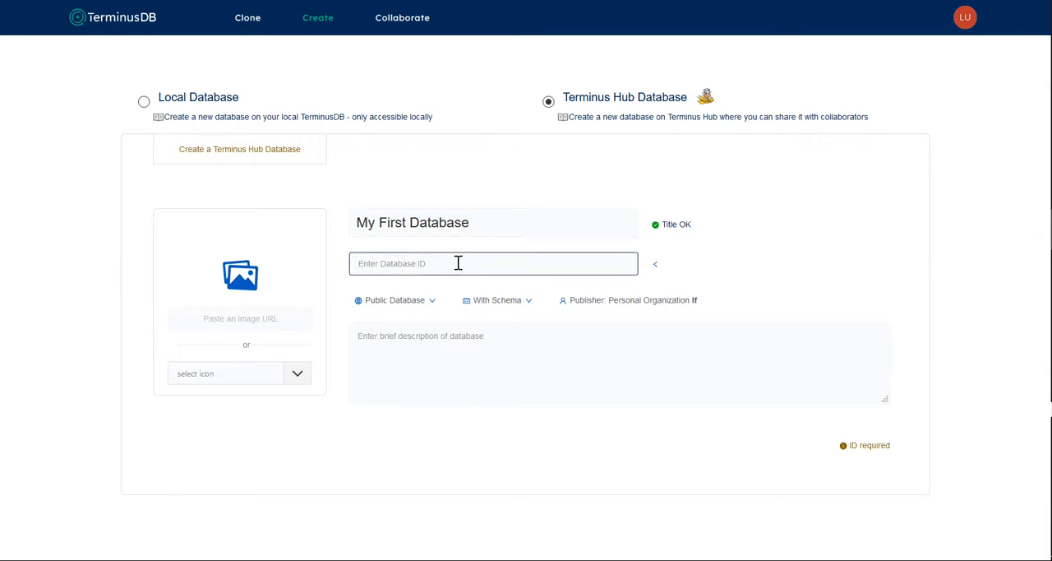
pyautogui.write('1std')
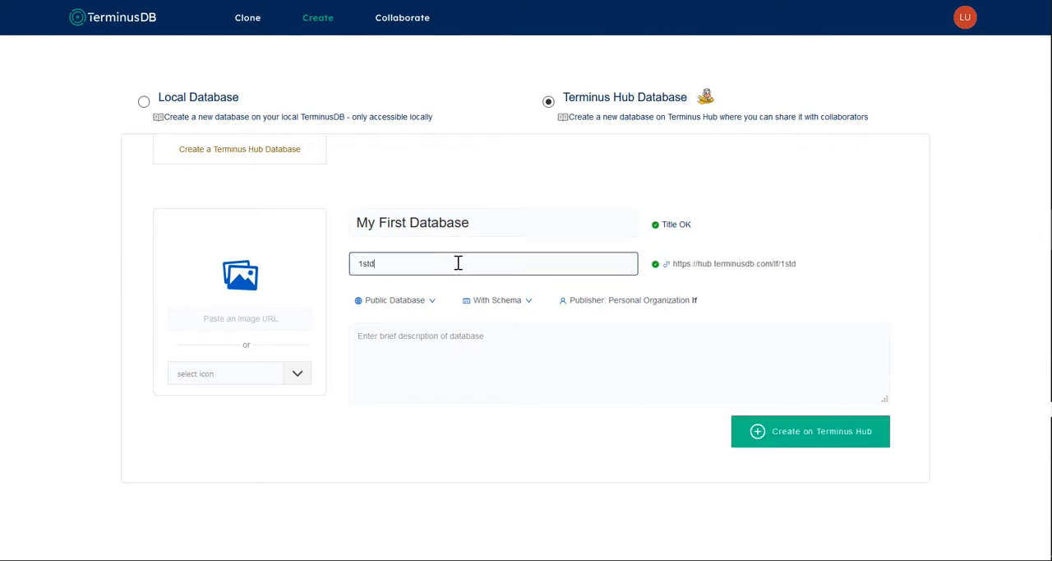
pyautogui.write('b')
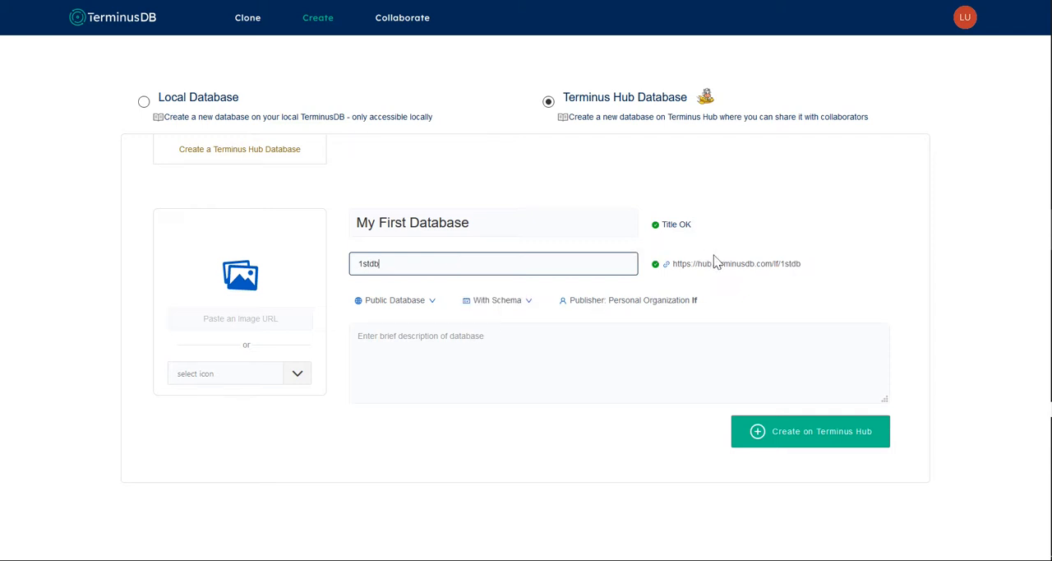
pyautogui.moveTo(788, 259)
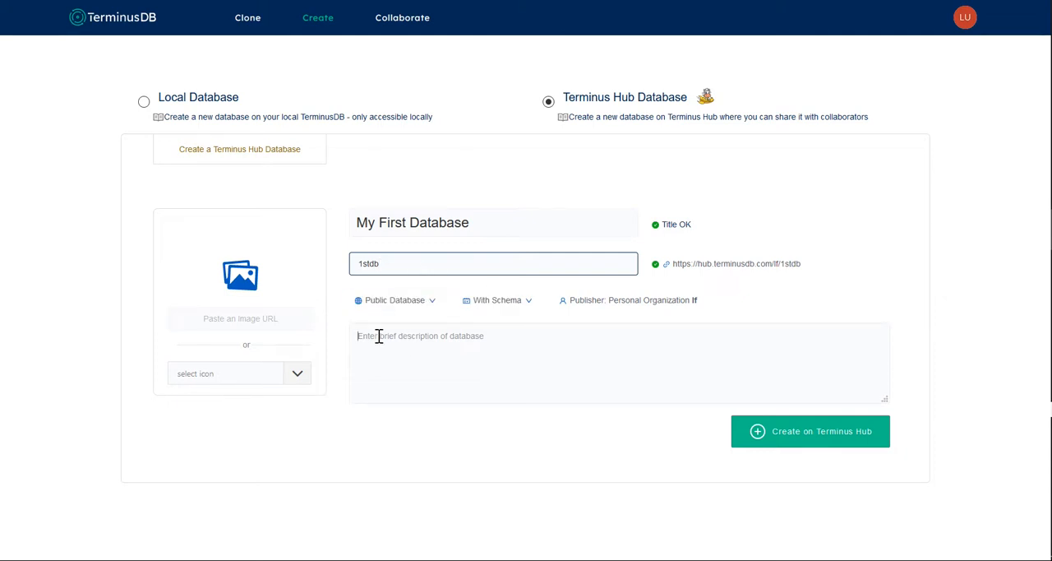
# Describe it as 'It is my first database using Terminus'.
pyautogui.click(618, 361)
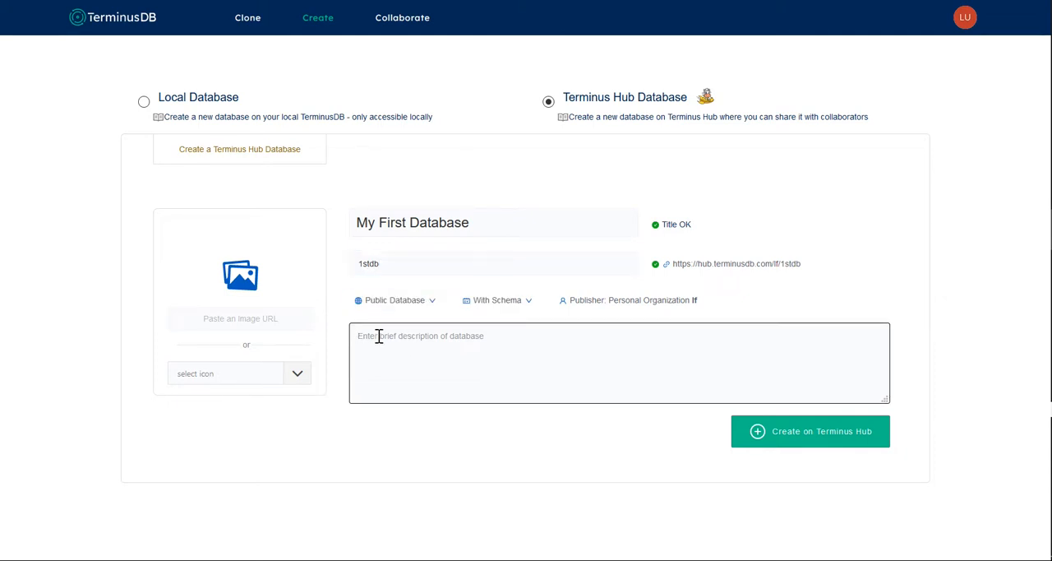
pyautogui.write('It is my')
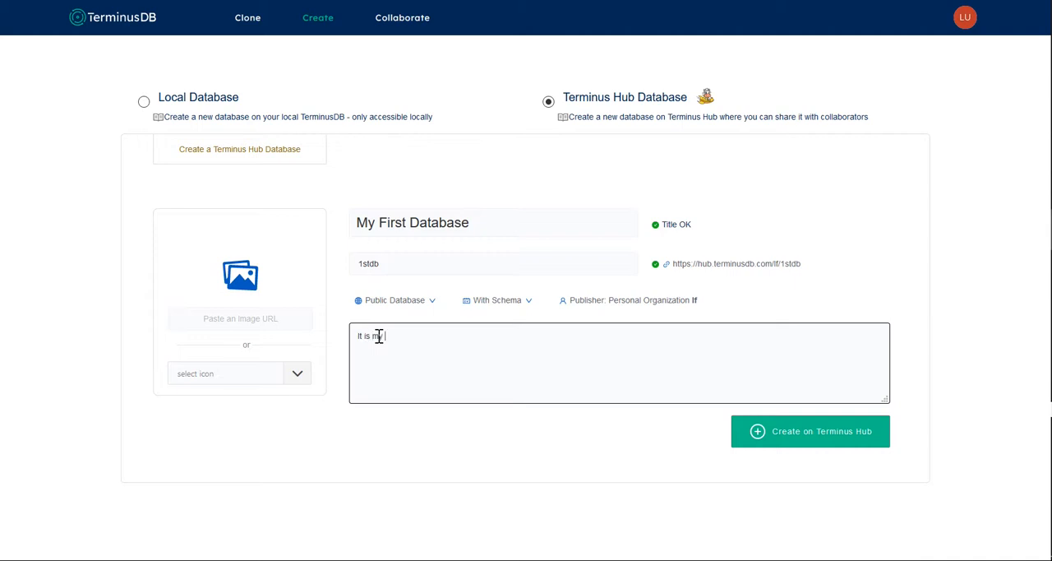
pyautogui.write('first')
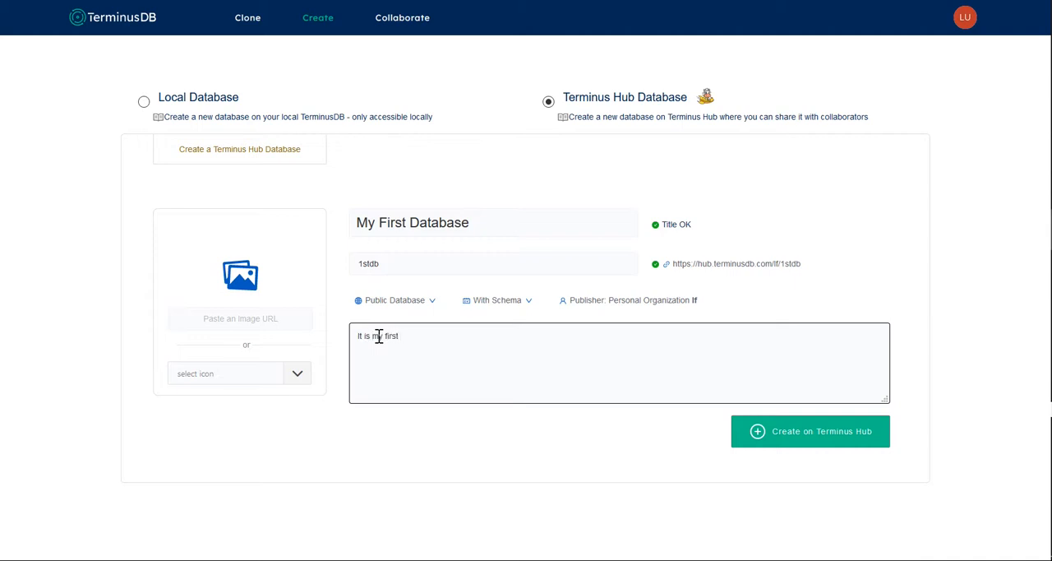
pyautogui.write('database')
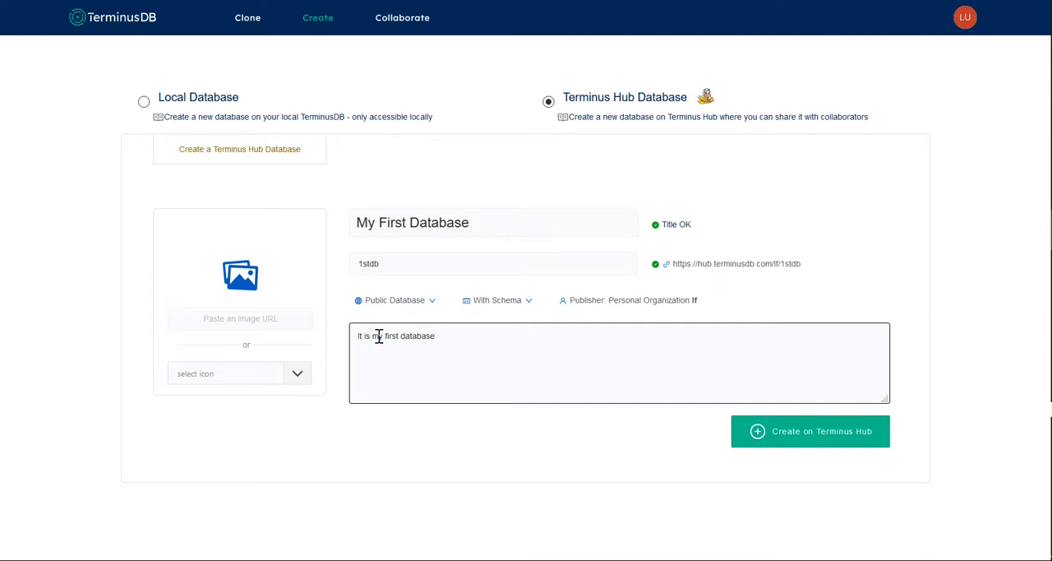
pyautogui.write('using TerminusDB 3.')
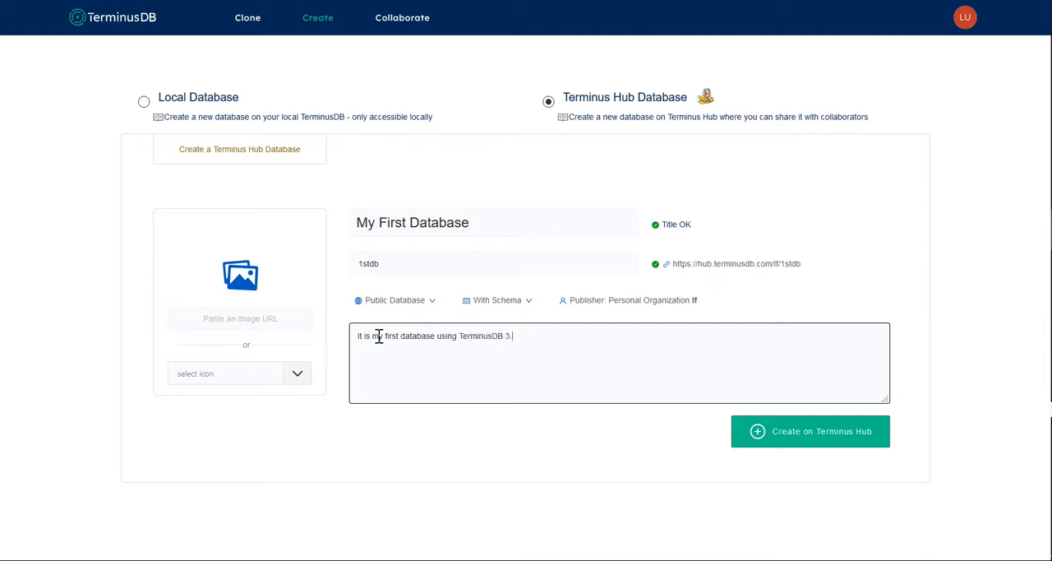
# Pick the bicycle icon (search 'bic') and create the database on Terminus Hub.
pyautogui.click(297, 372)
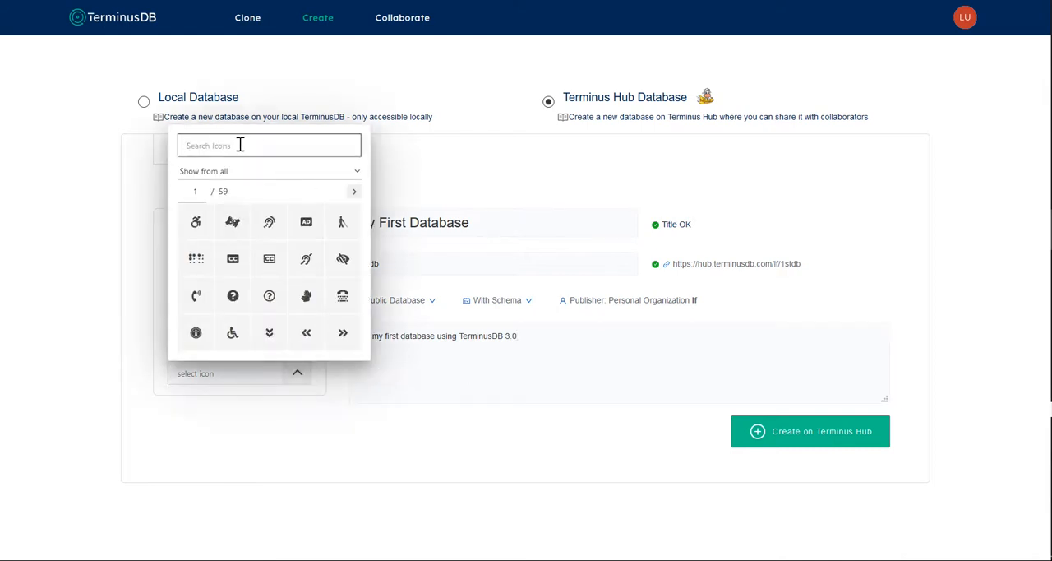
pyautogui.write('bi')
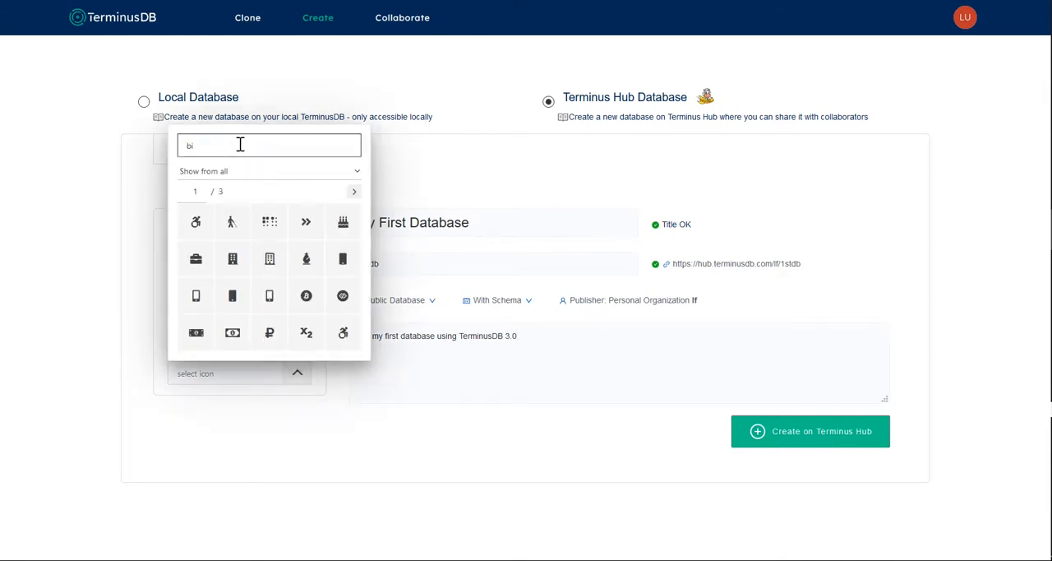
pyautogui.write('c')
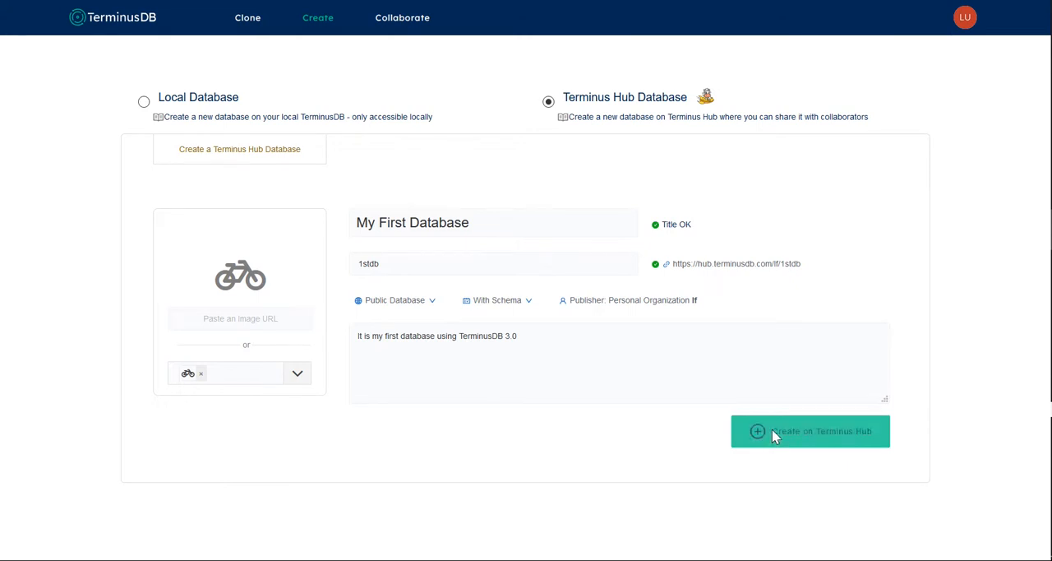
pyautogui.click(808, 431)
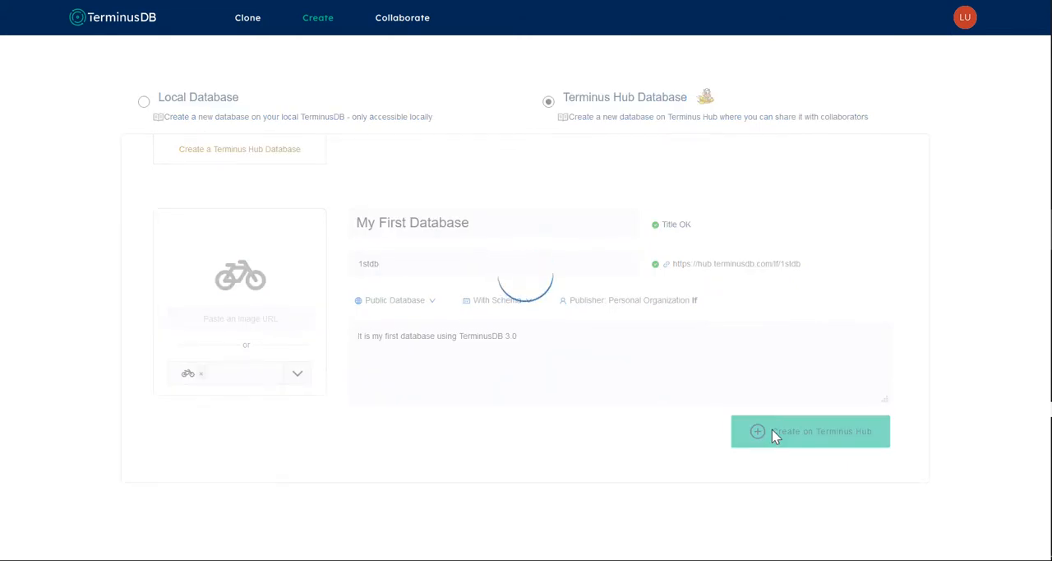
pyautogui.click(809, 431)
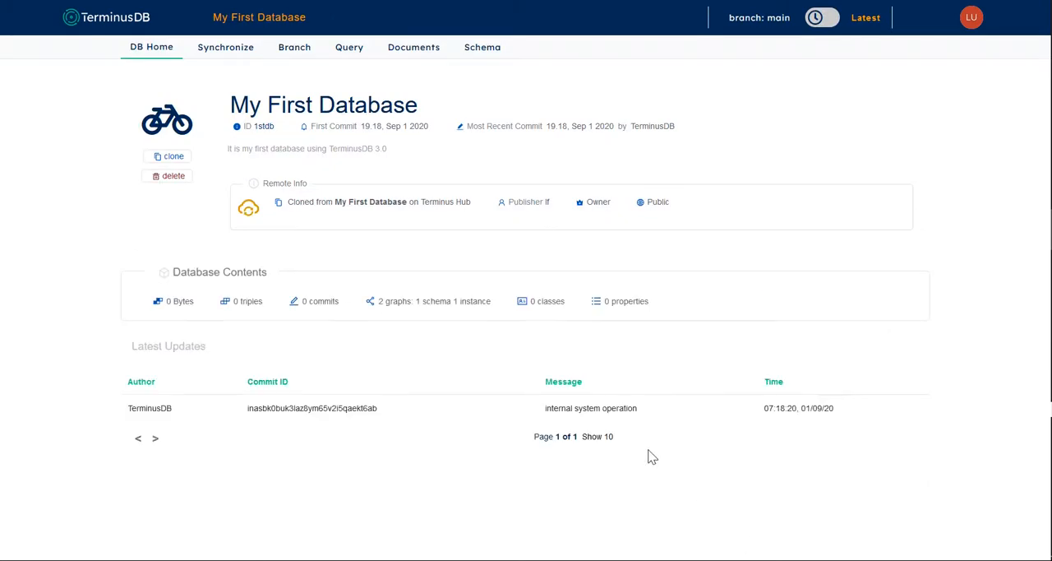
pyautogui.moveTo(278, 255)
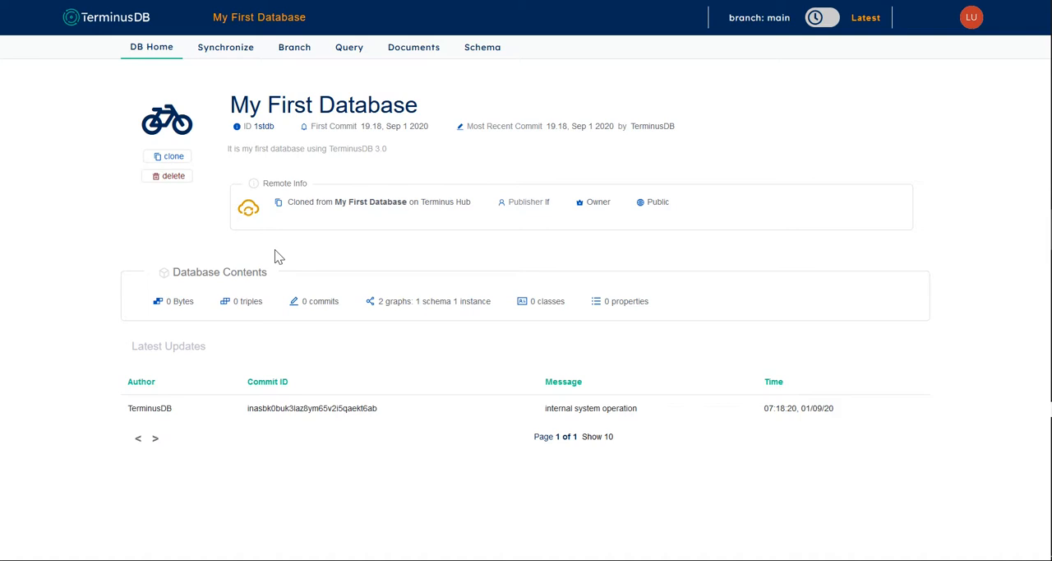
pyautogui.moveTo(398, 156)
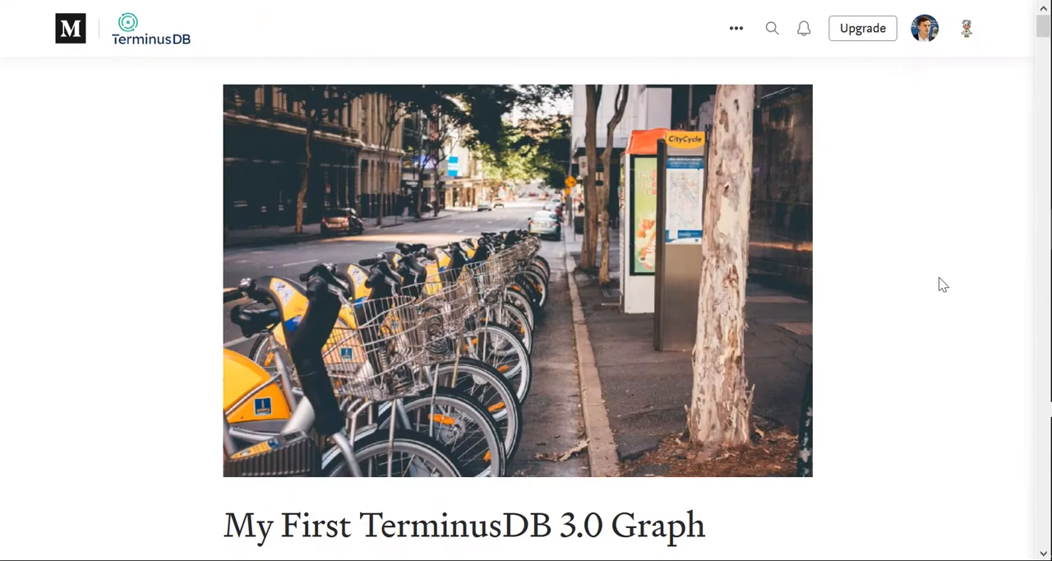
# Scroll the Medium tutorial to the database id and title instructions.
pyautogui.scroll(-3)
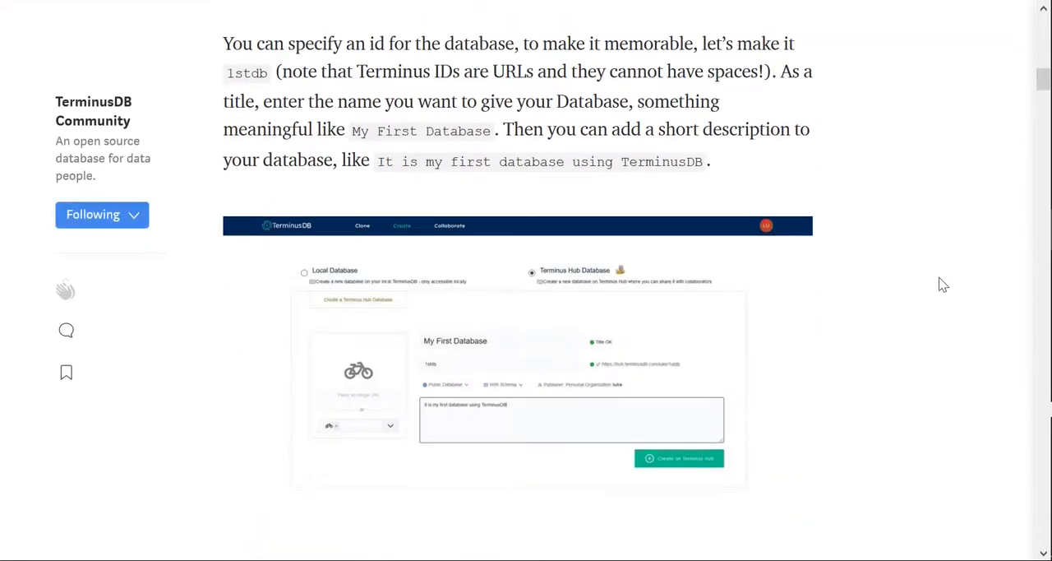
pyautogui.scroll(-3)
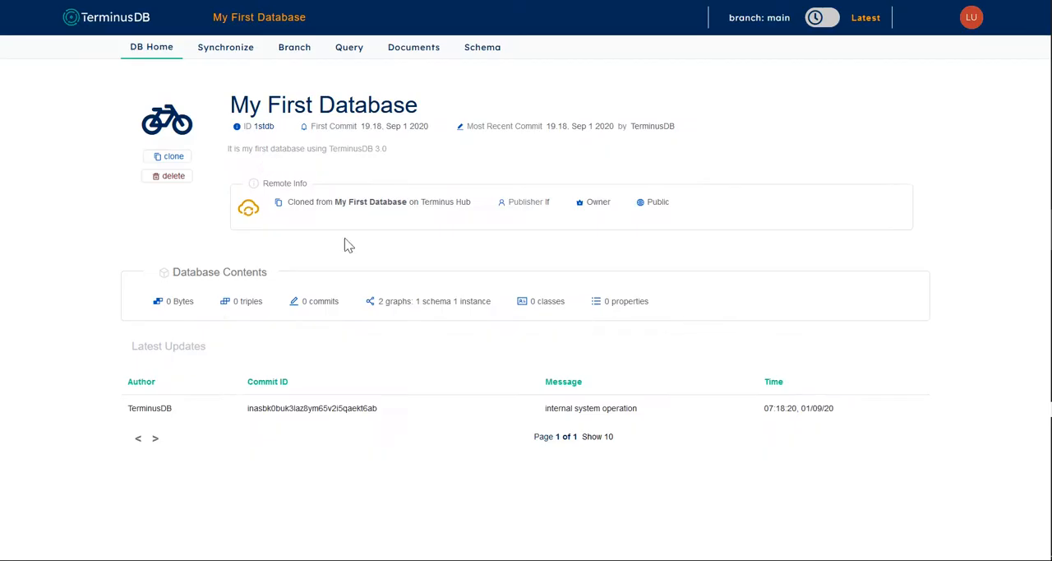
# Run the schema query with commit message 'Create Schema', inserting 34 triples.
pyautogui.click(349, 46)
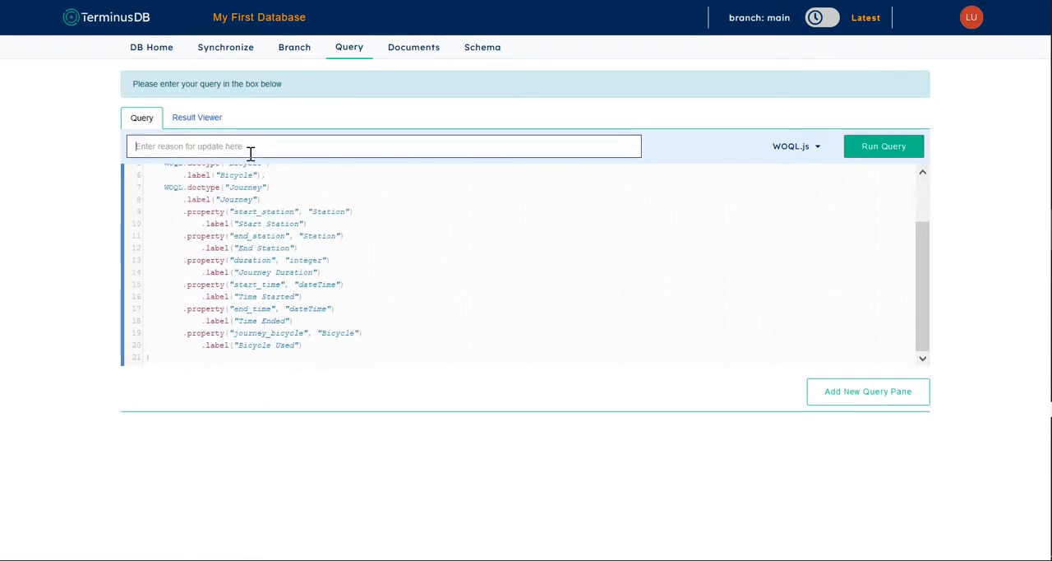
pyautogui.write('Create')
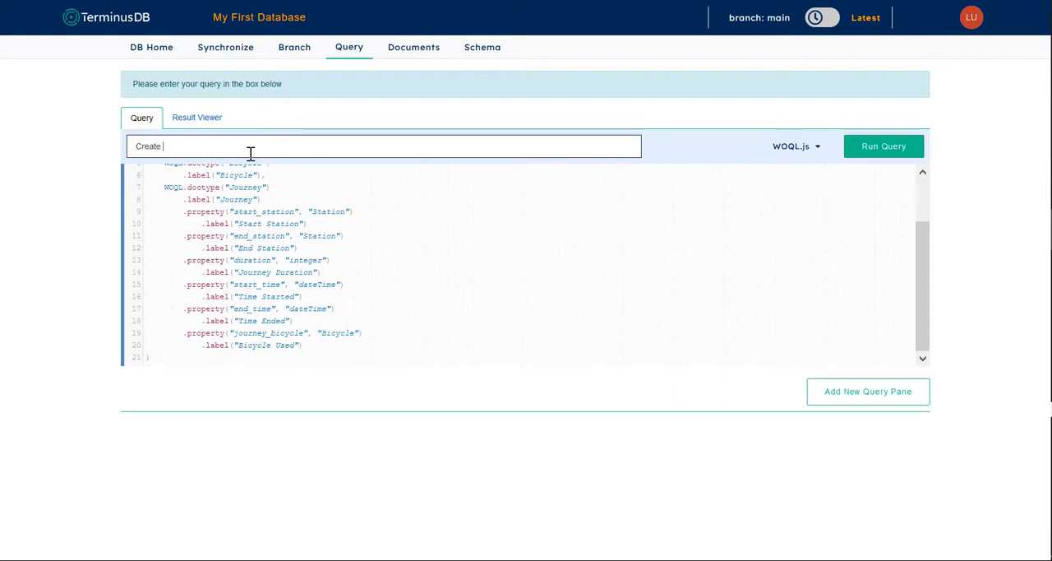
pyautogui.write('Schem')
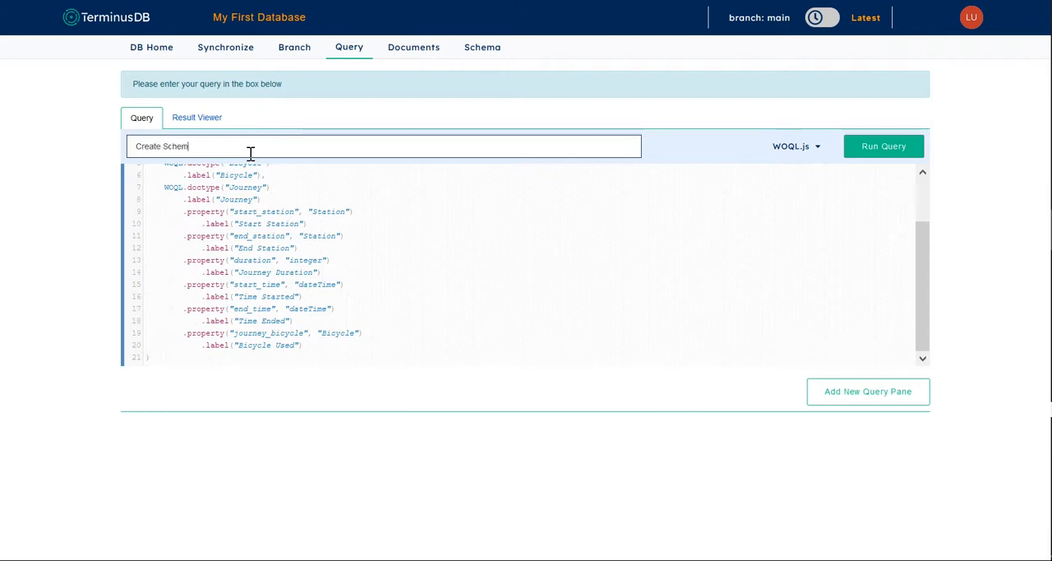
pyautogui.click(883, 145)
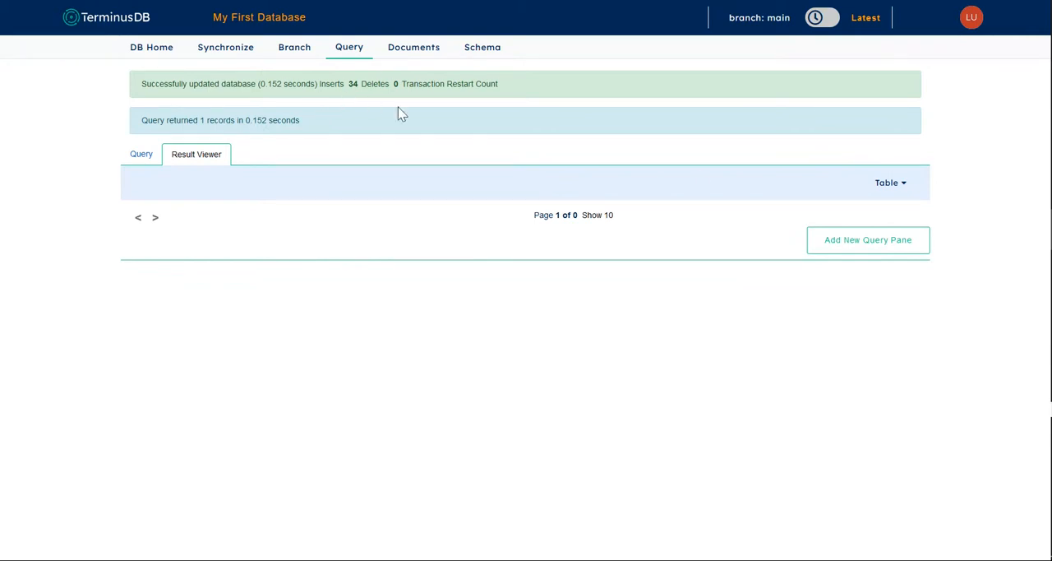
# Review the new schema's Classes, Properties and Triples listings.
pyautogui.click(482, 46)
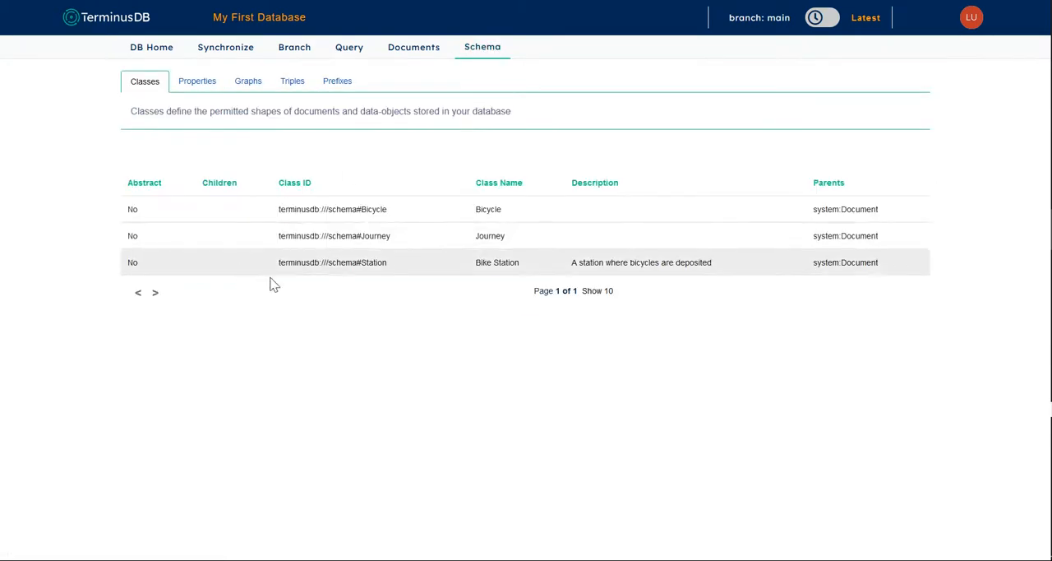
pyautogui.click(197, 81)
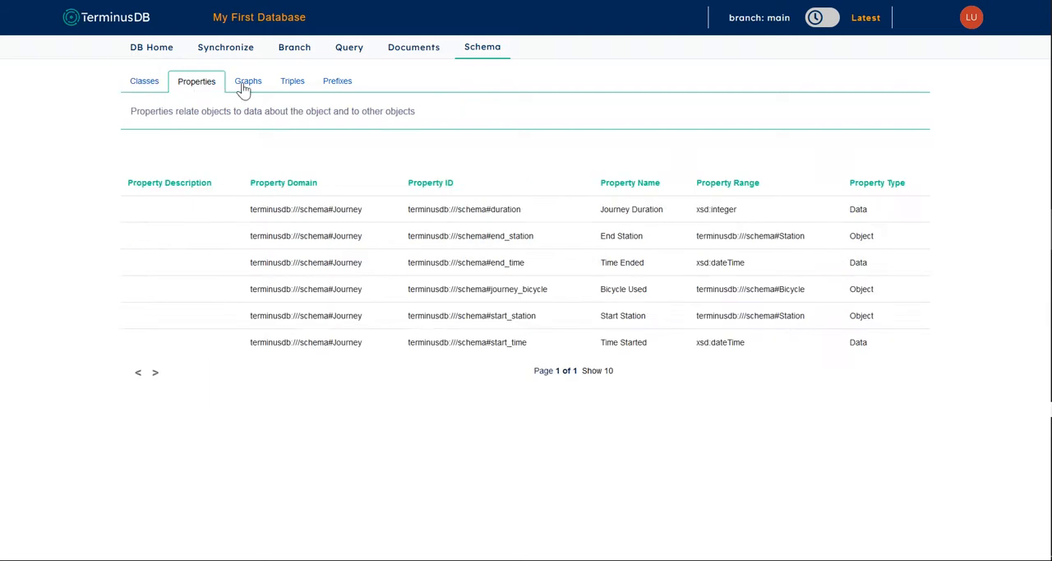
pyautogui.click(292, 80)
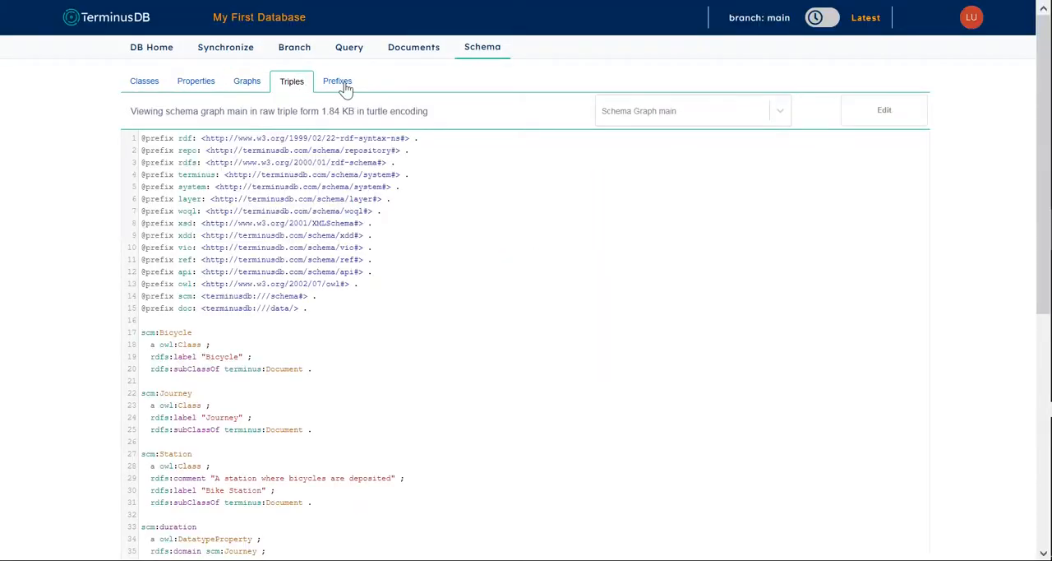
pyautogui.click(144, 80)
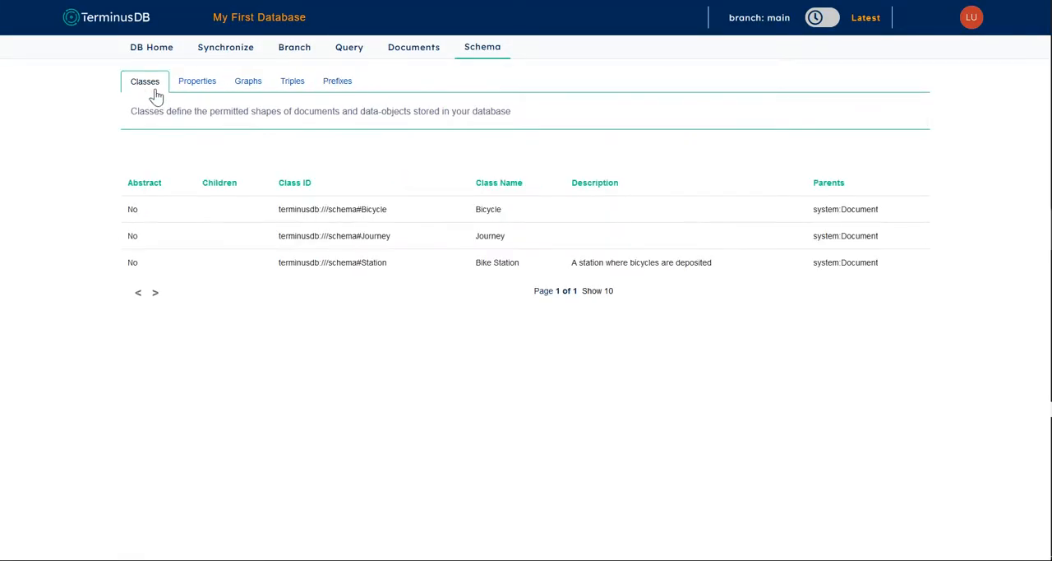
pyautogui.moveTo(295, 46)
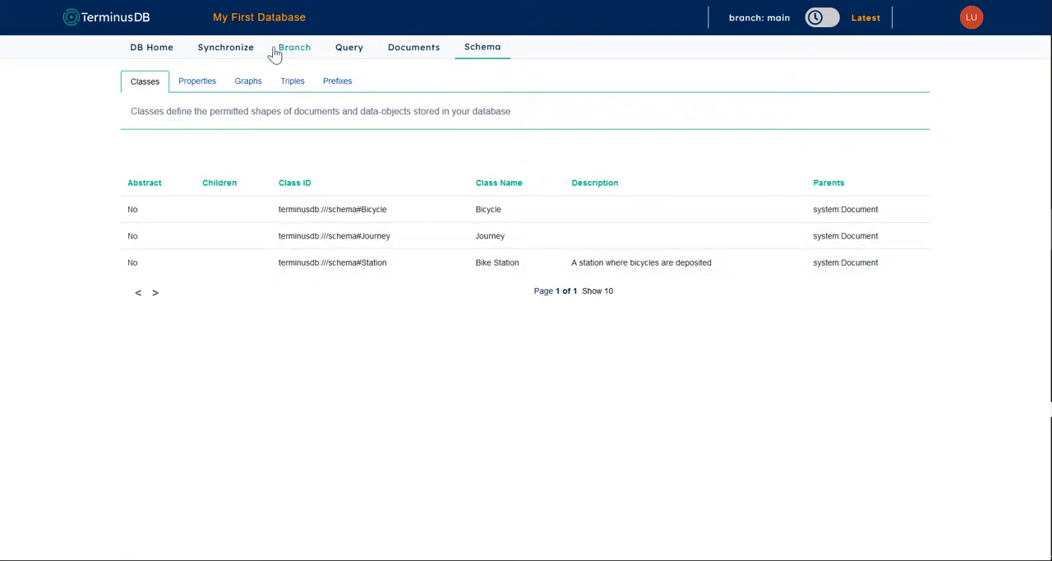
# View the DB Home overview listing the Create Schema commit, then the Query page.
pyautogui.click(151, 46)
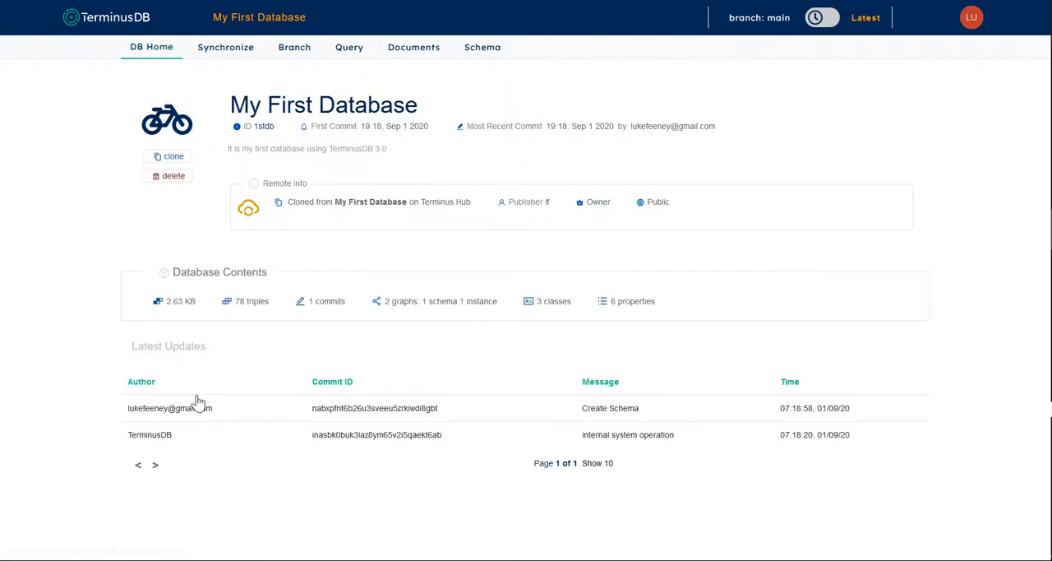
pyautogui.moveTo(339, 73)
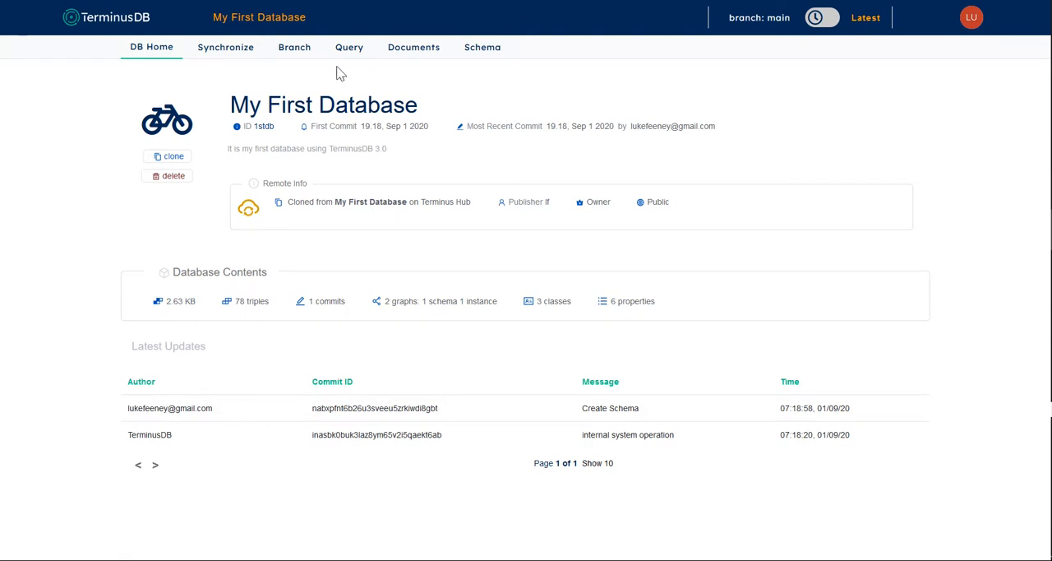
pyautogui.click(349, 46)
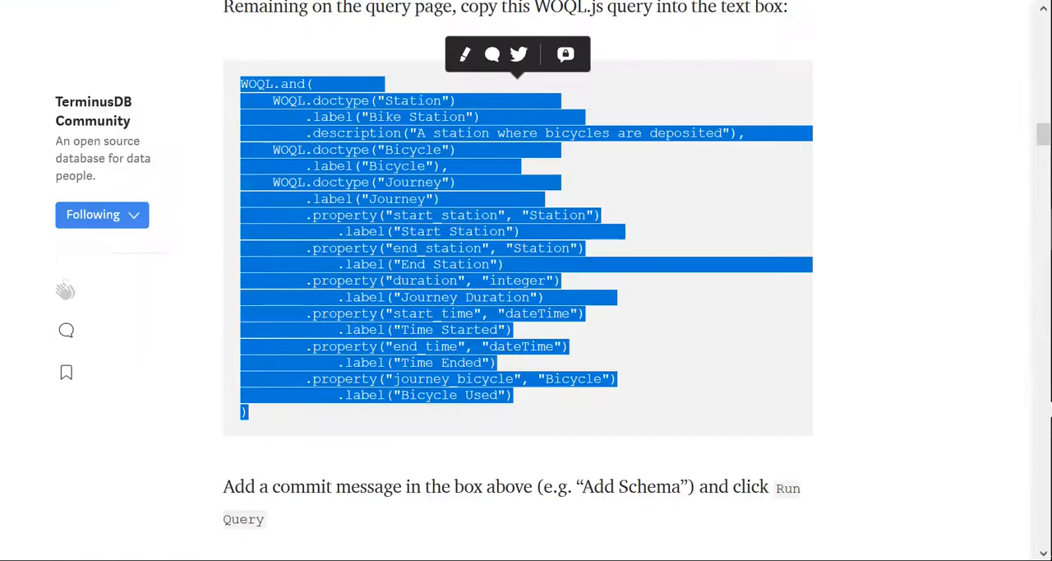
# Scroll the Medium article down to the 'Let's Load in the Data' insert query.
pyautogui.scroll(-3)
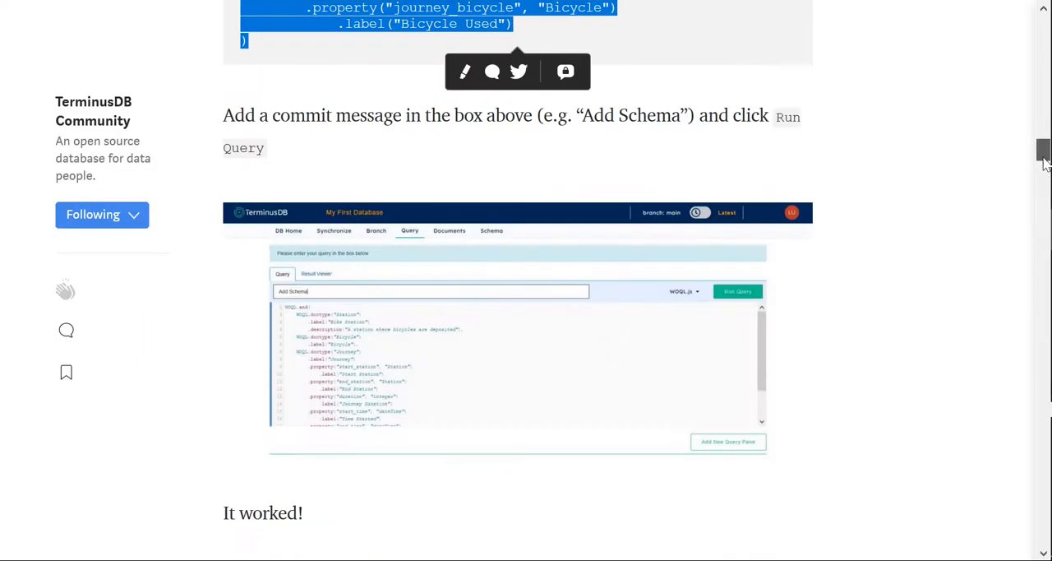
pyautogui.scroll(-3)
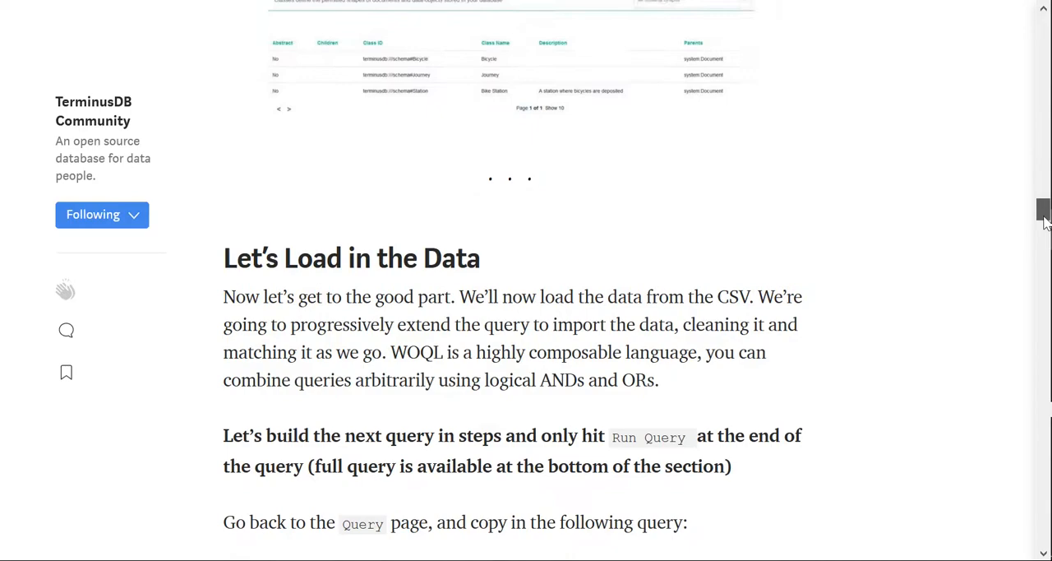
pyautogui.scroll(-3)
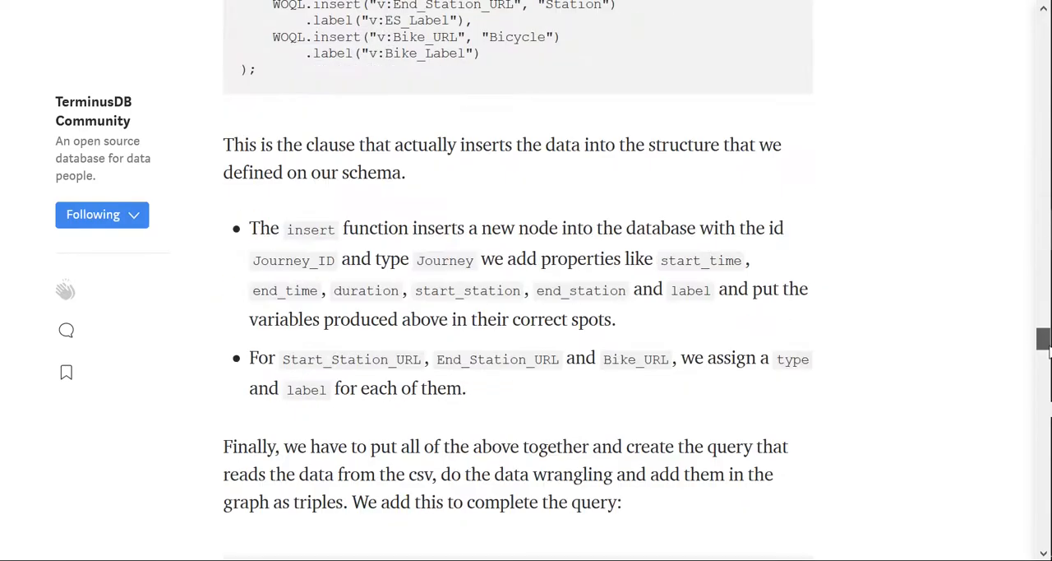
pyautogui.scroll(-3)
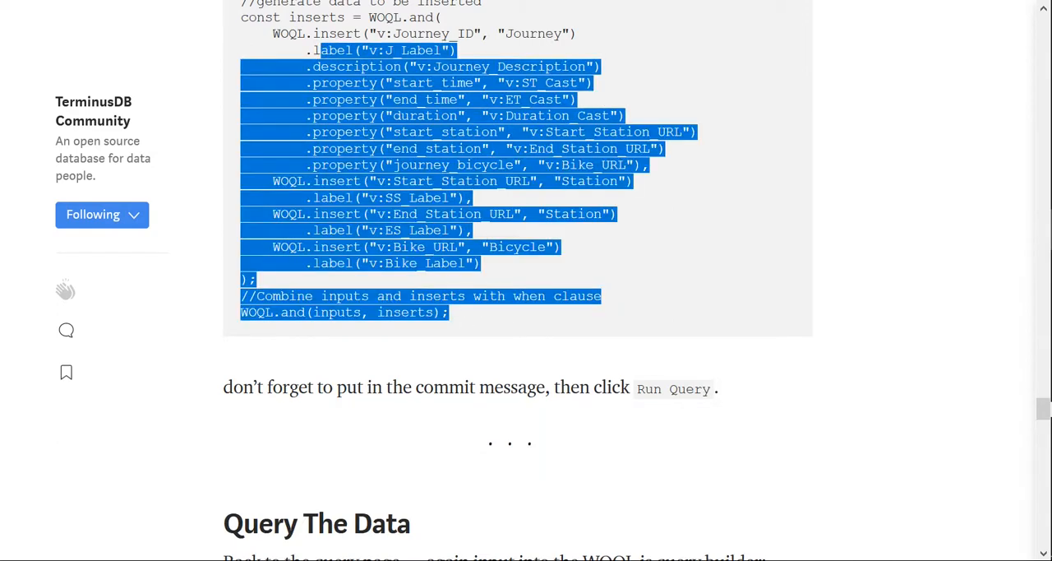
pyautogui.scroll(-3)
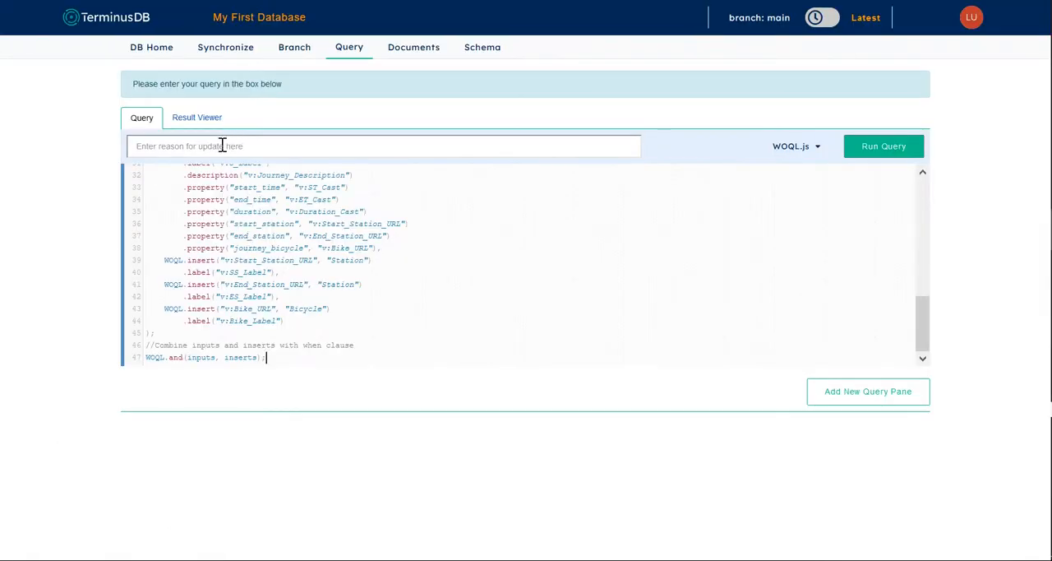
# Set commit message 'Insert Data' and review the query up to its CSV source and mappings.
pyautogui.write('Insert')
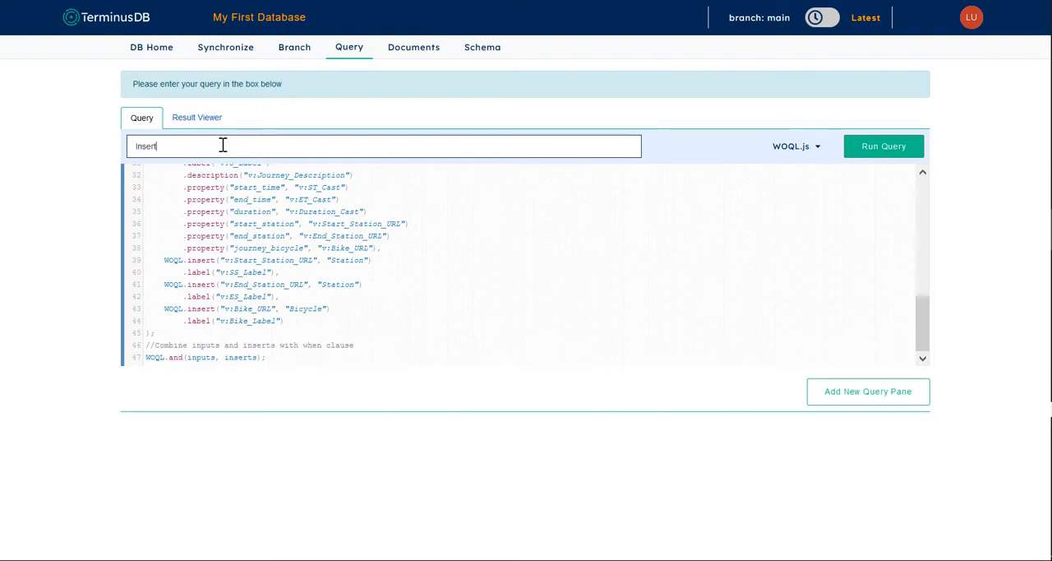
pyautogui.write('Data')
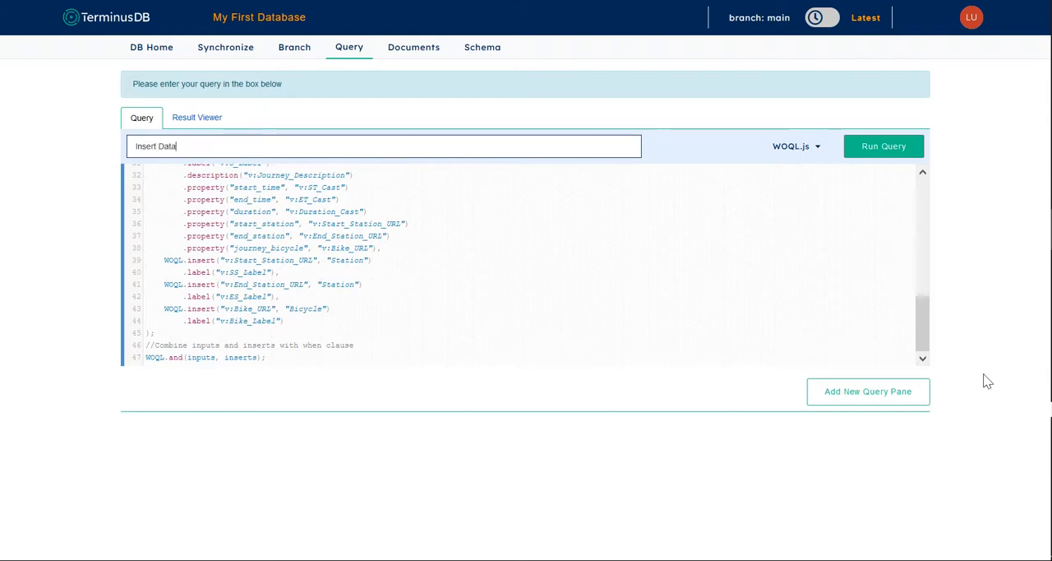
pyautogui.scroll(3)
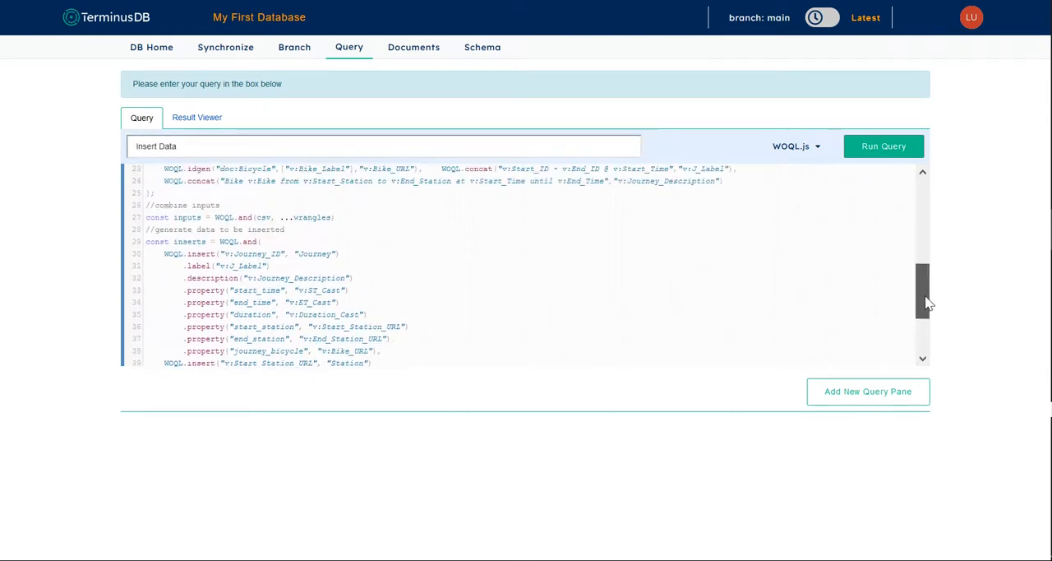
pyautogui.scroll(3)
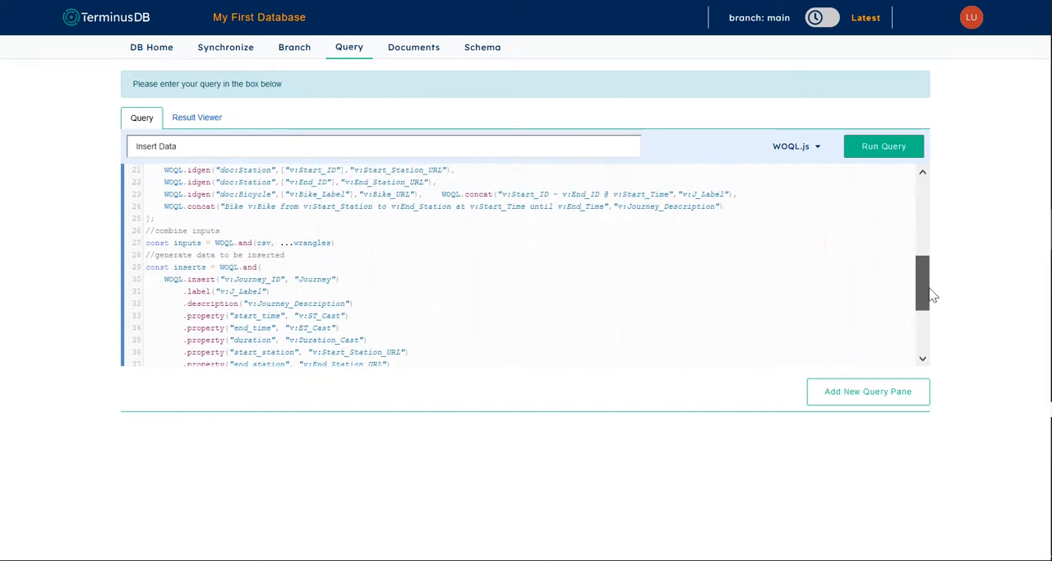
pyautogui.scroll(3)
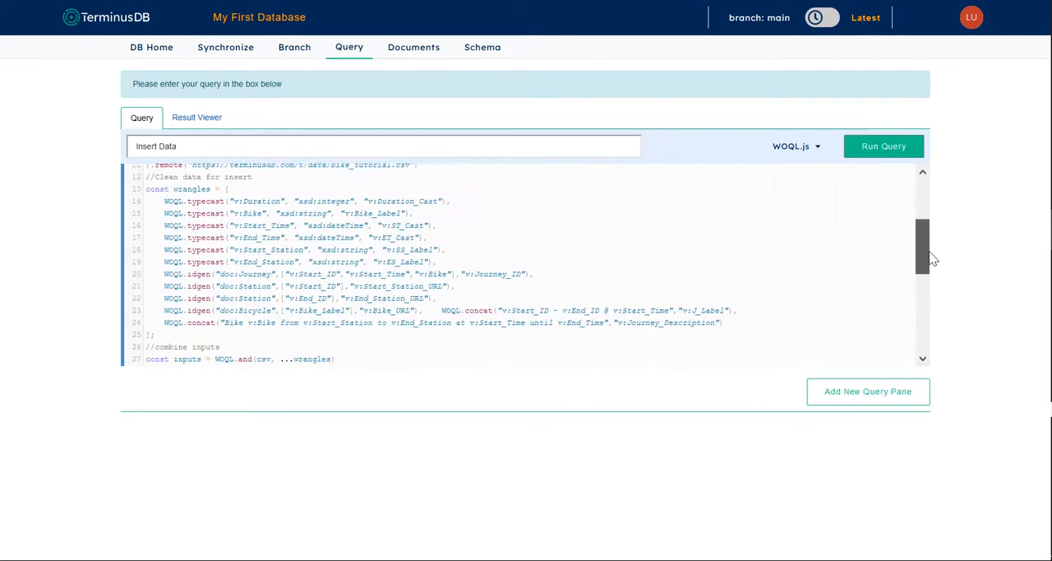
pyautogui.scroll(3)
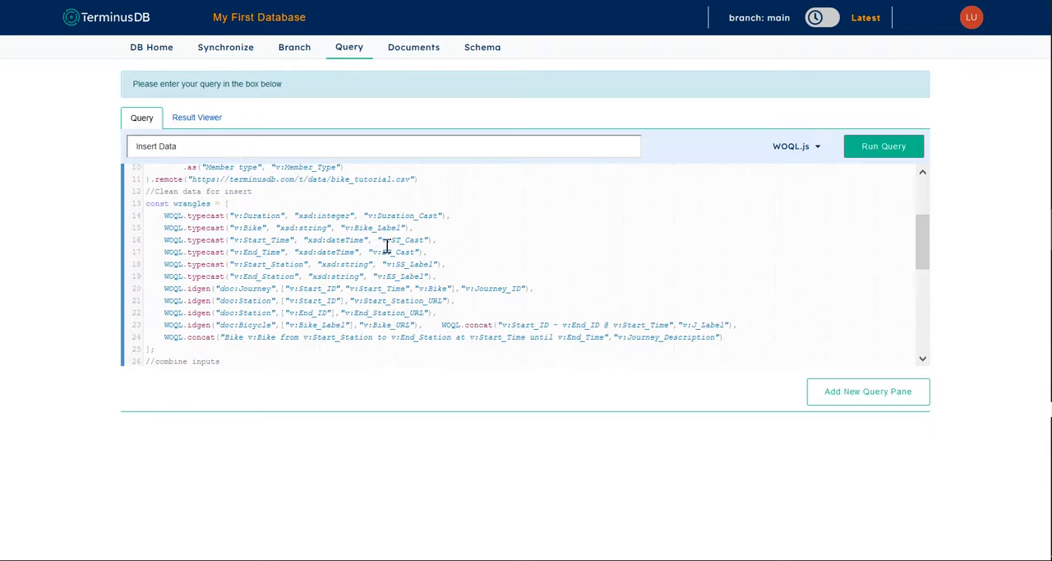
pyautogui.moveTo(841, 260)
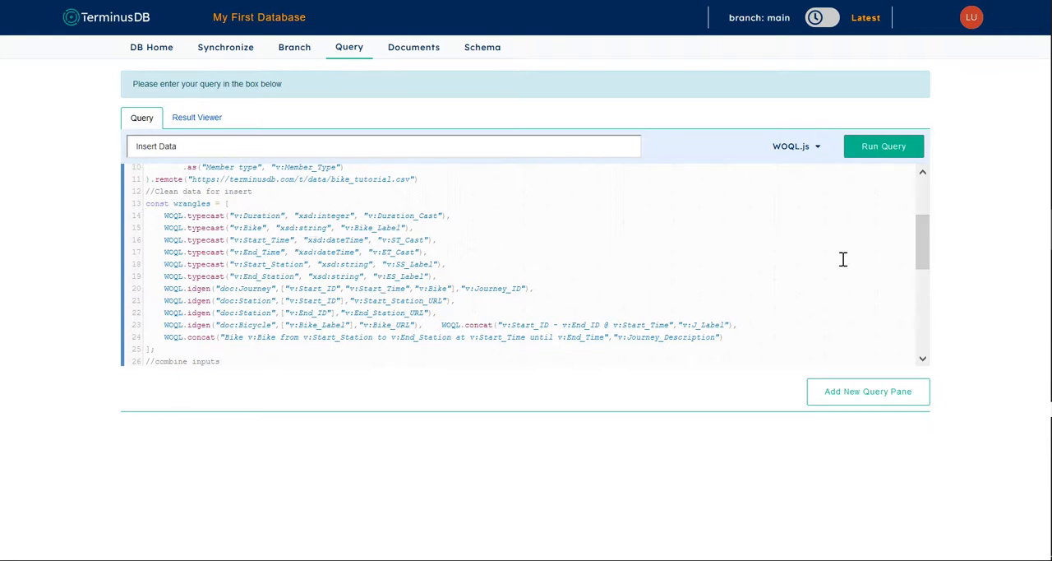
pyautogui.scroll(3)
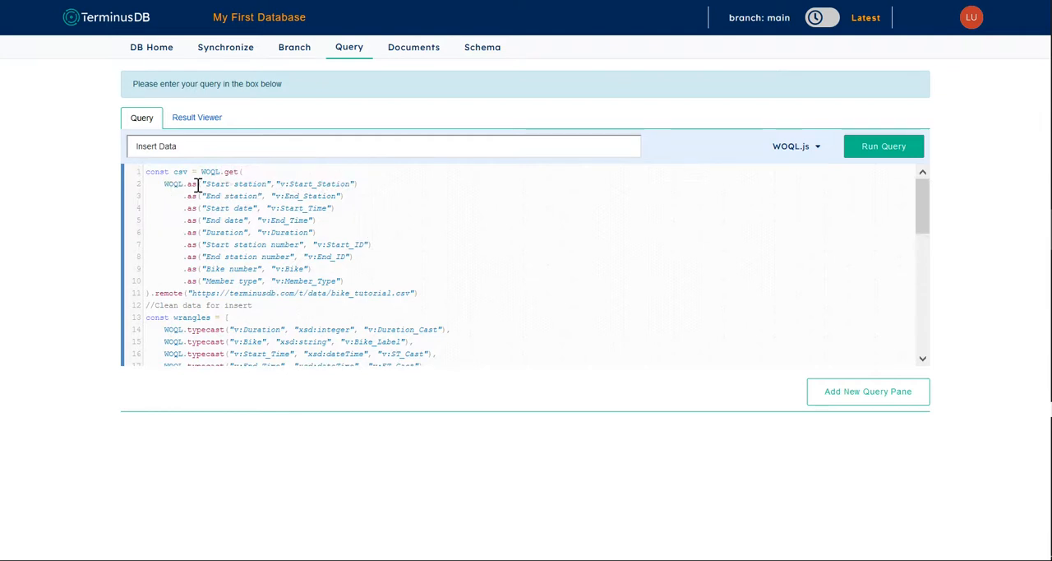
pyautogui.moveTo(391, 214)
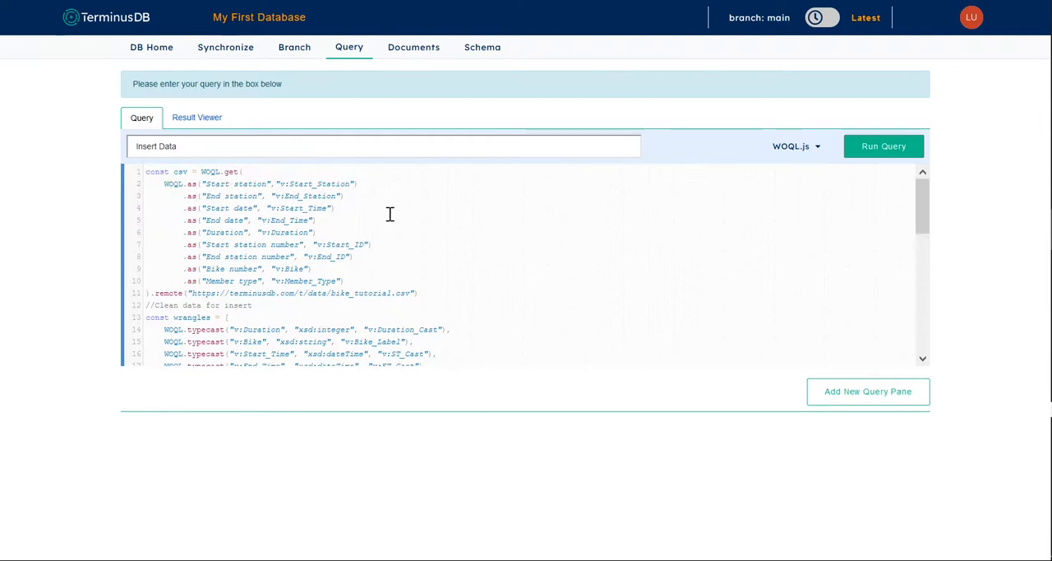
pyautogui.moveTo(410, 292)
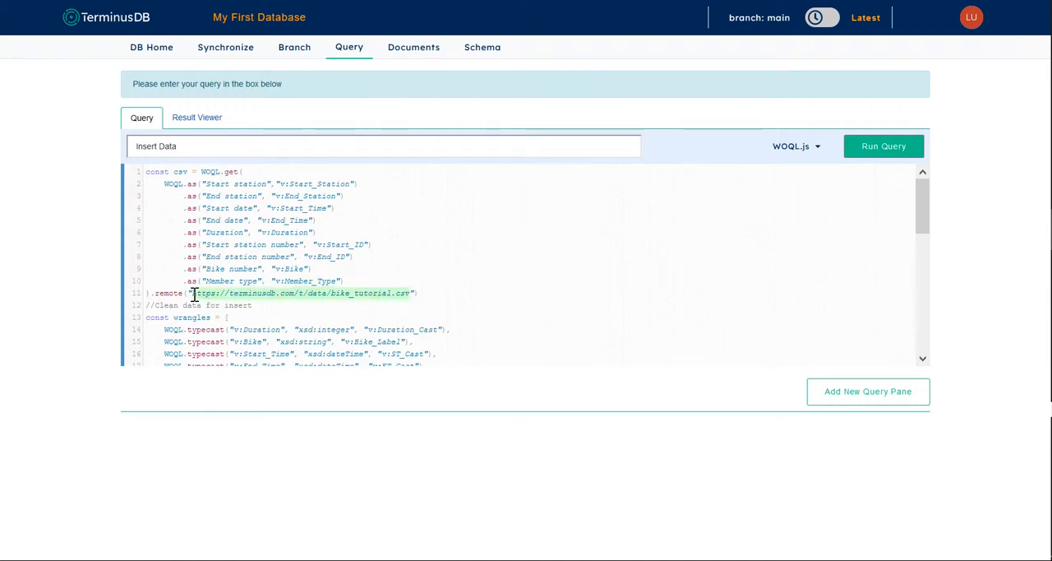
pyautogui.moveTo(904, 68)
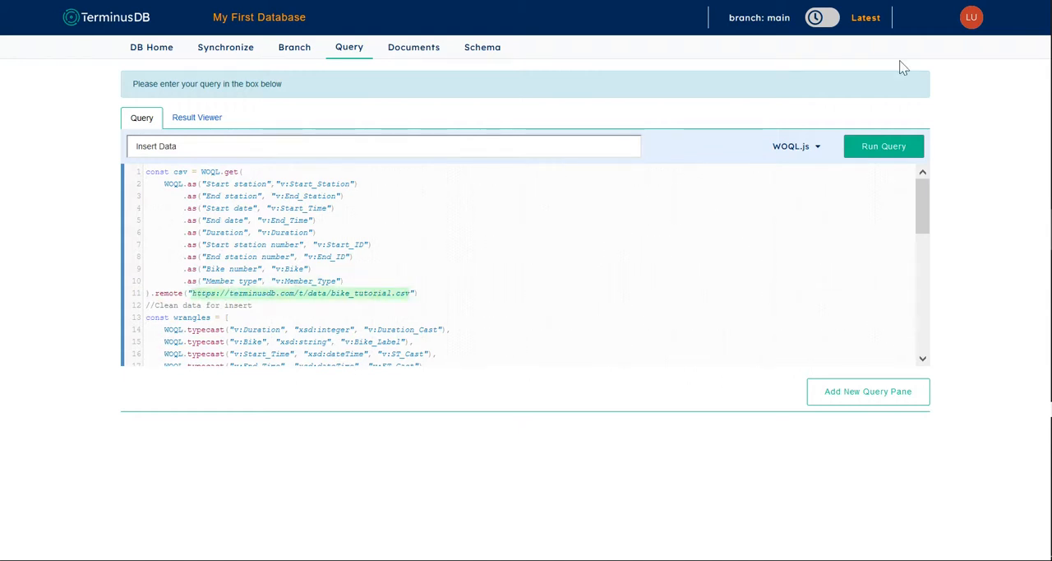
# Run the Insert Data query (673 triples, 49 records) and show results as a graph.
pyautogui.click(885, 145)
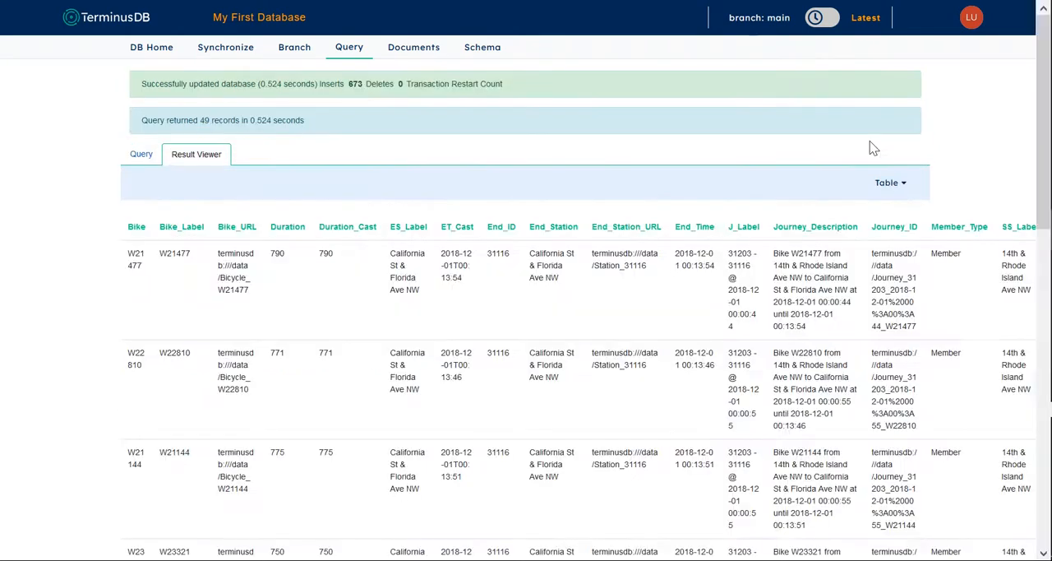
pyautogui.moveTo(247, 102)
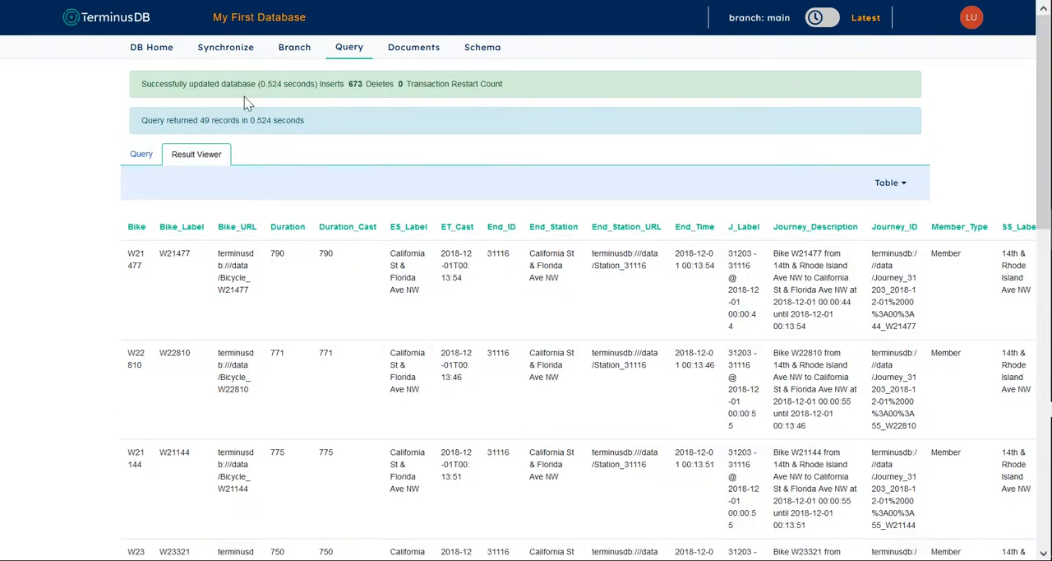
pyautogui.moveTo(398, 99)
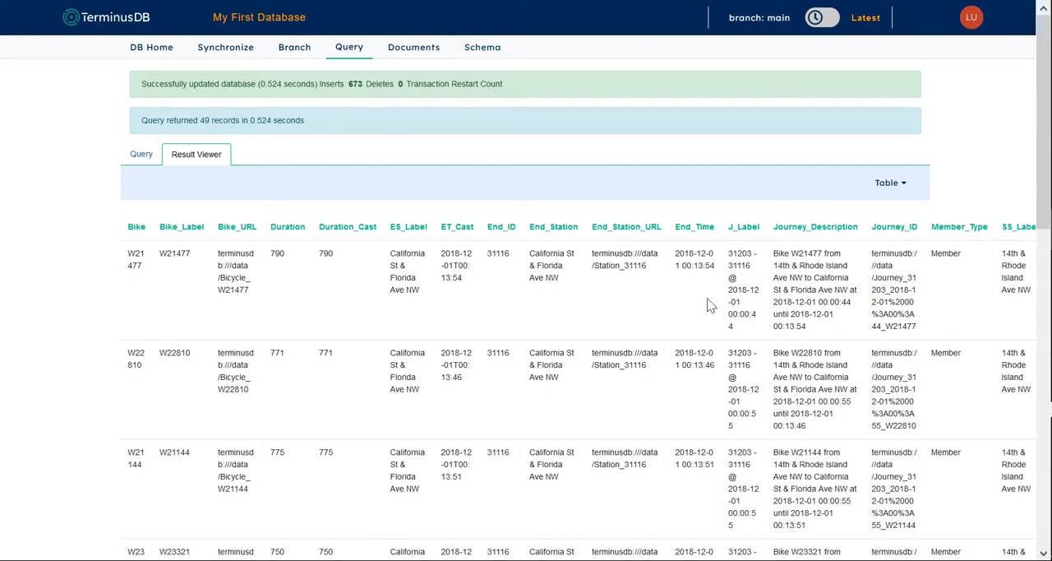
pyautogui.moveTo(891, 181)
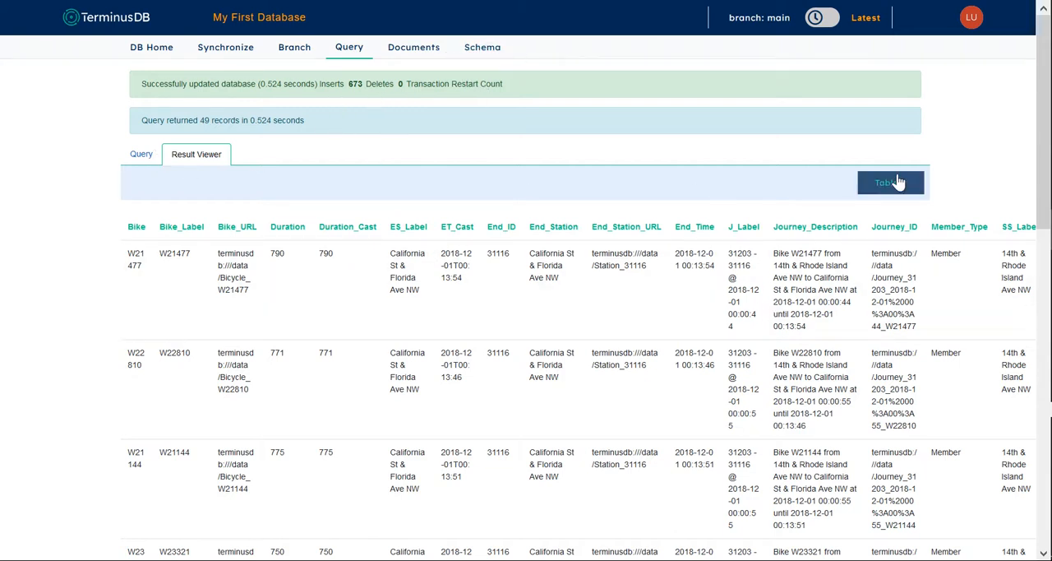
pyautogui.click(887, 181)
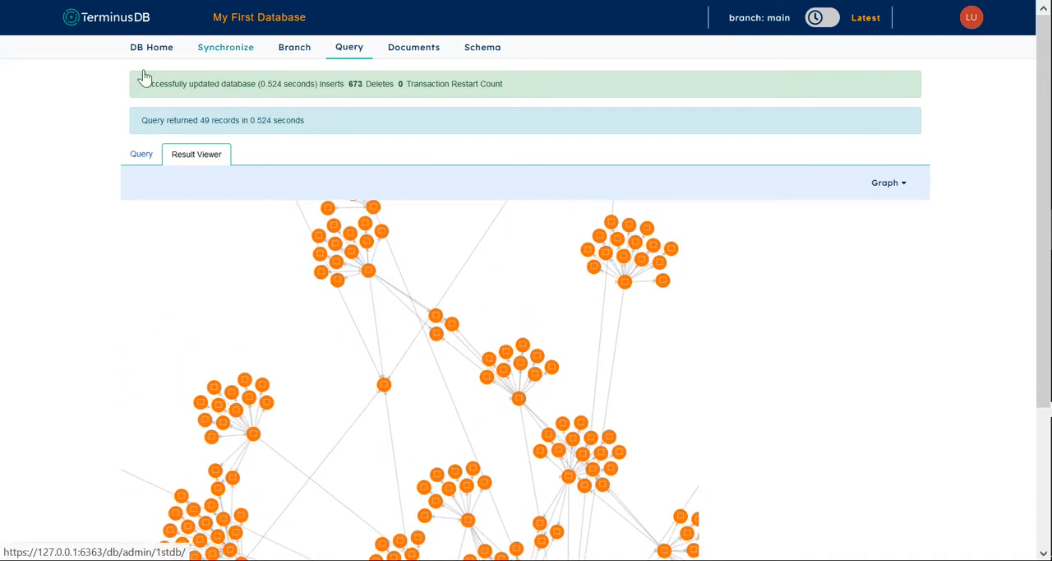
# Return to DB Home showing the Insert Data commit with 750 triples, 3 classes, 6 properties.
pyautogui.click(151, 46)
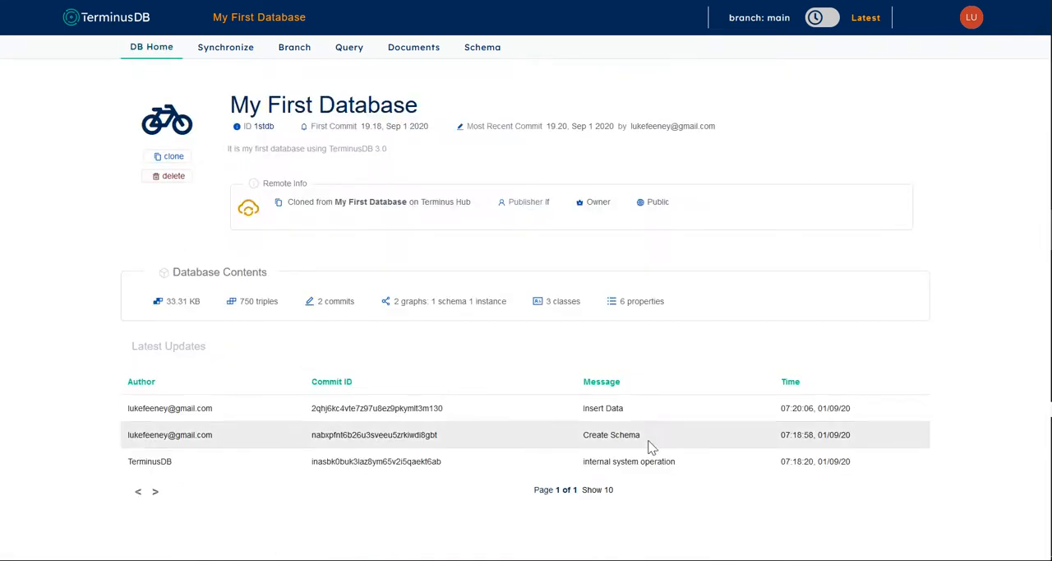
pyautogui.moveTo(748, 23)
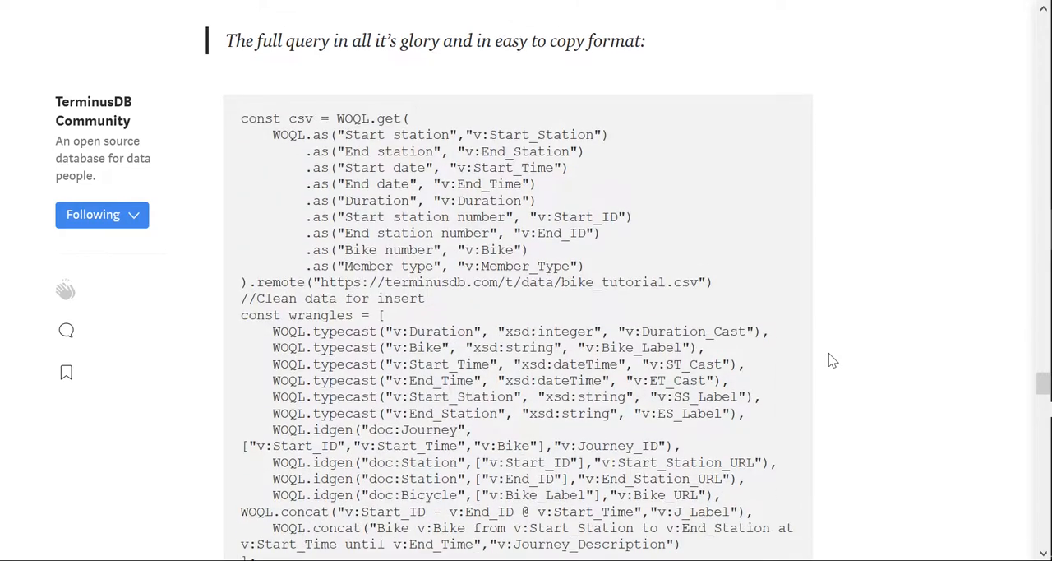
# Review the Medium article's full query and return to the Query tab for My First Database.
pyautogui.scroll(-3)
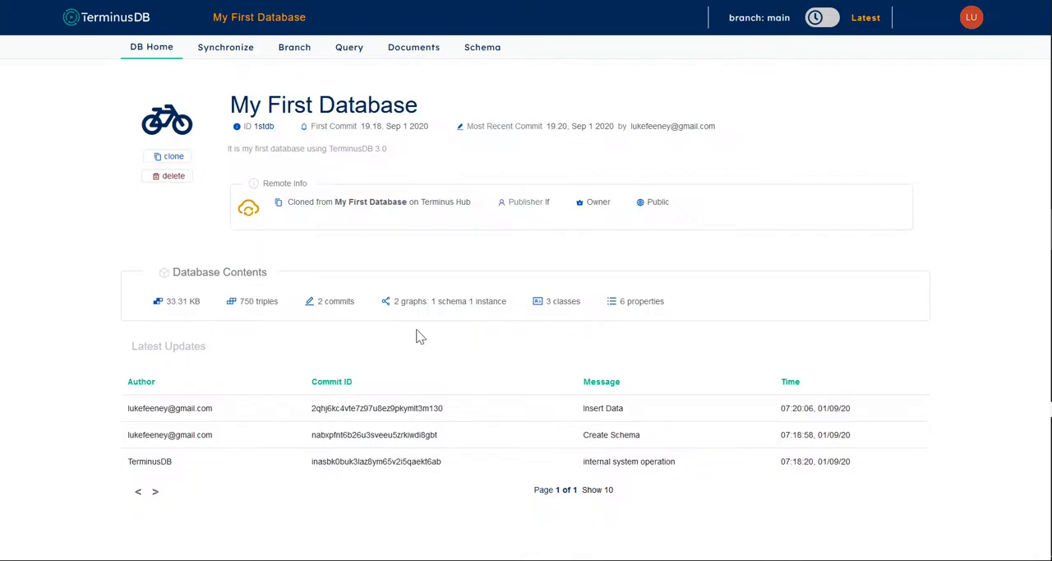
pyautogui.click(349, 46)
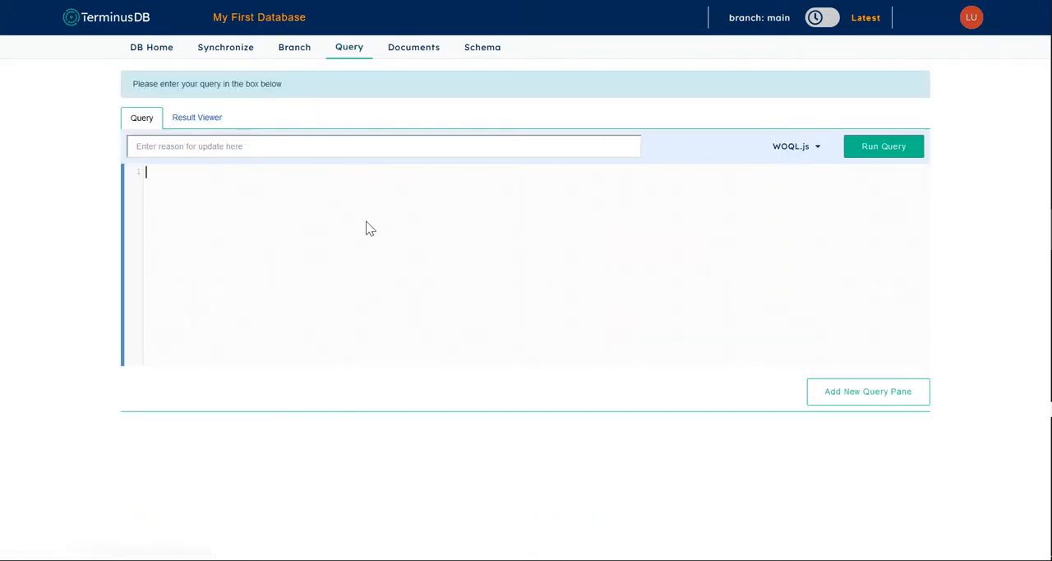
# Run a WOQL.select query returning v:Start, v:Start_Label, v:End and v:End_Label for journeys.
pyautogui.write('WOQL.select("v:Start", "v:Start_Label", "v:End", "v:End_Label").and(')
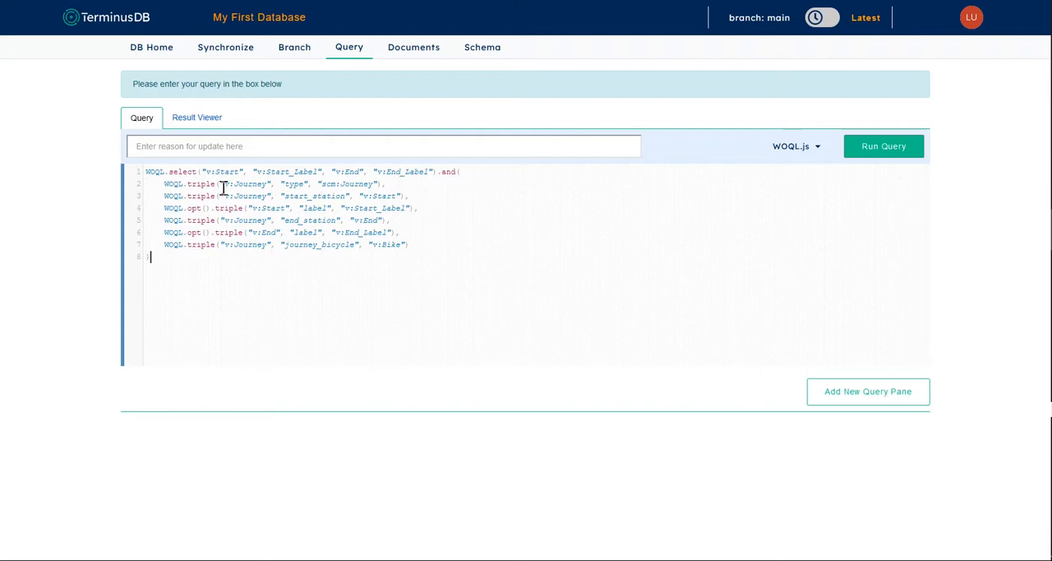
pyautogui.moveTo(714, 160)
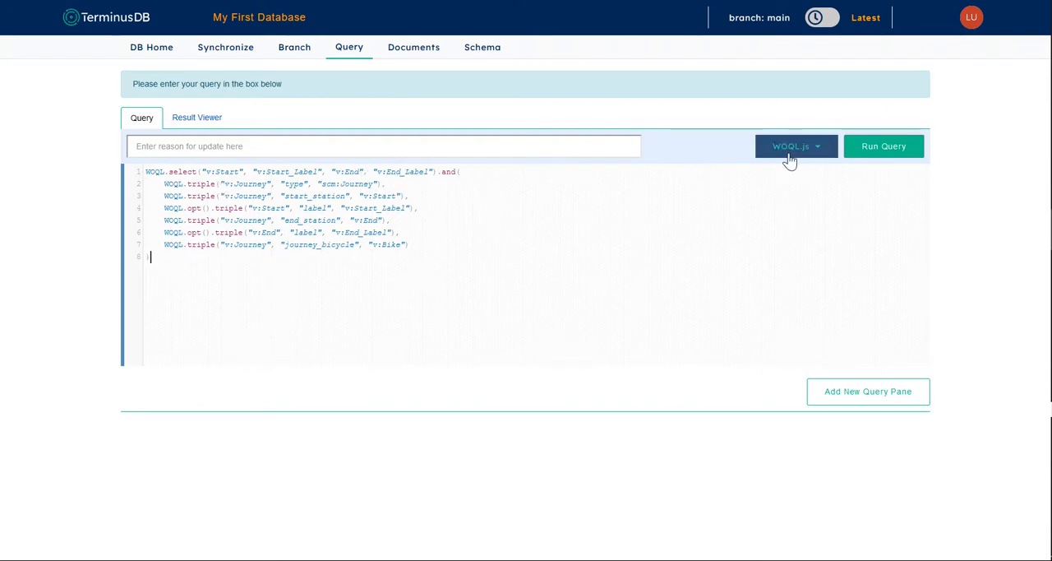
pyautogui.click(884, 145)
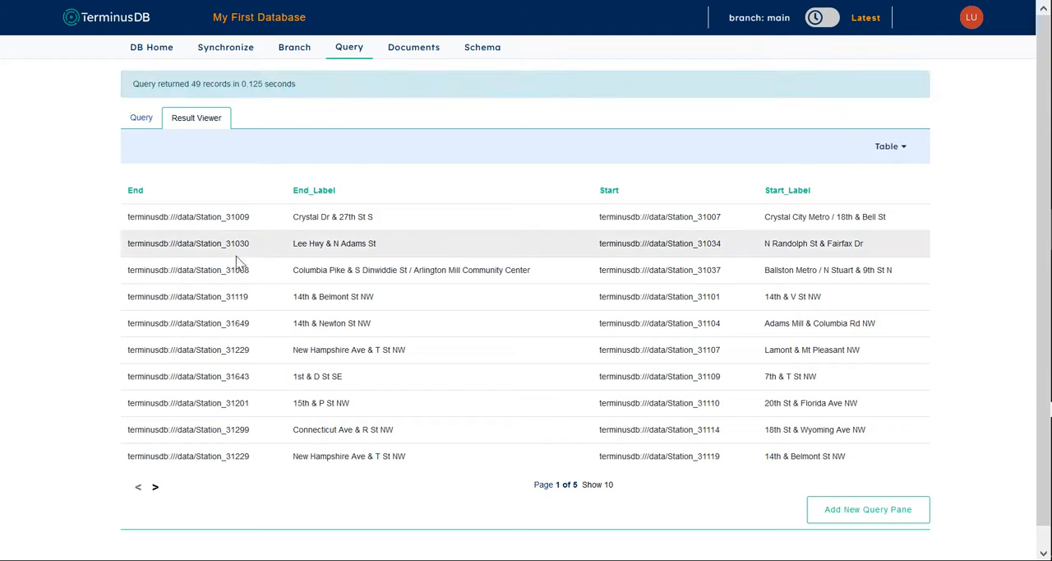
pyautogui.moveTo(292, 217)
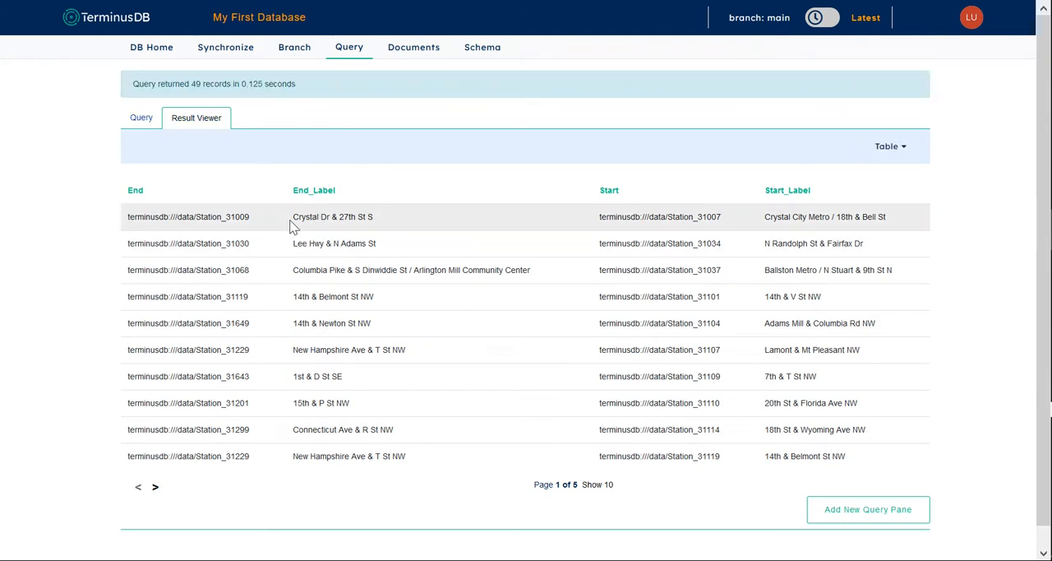
pyautogui.moveTo(542, 231)
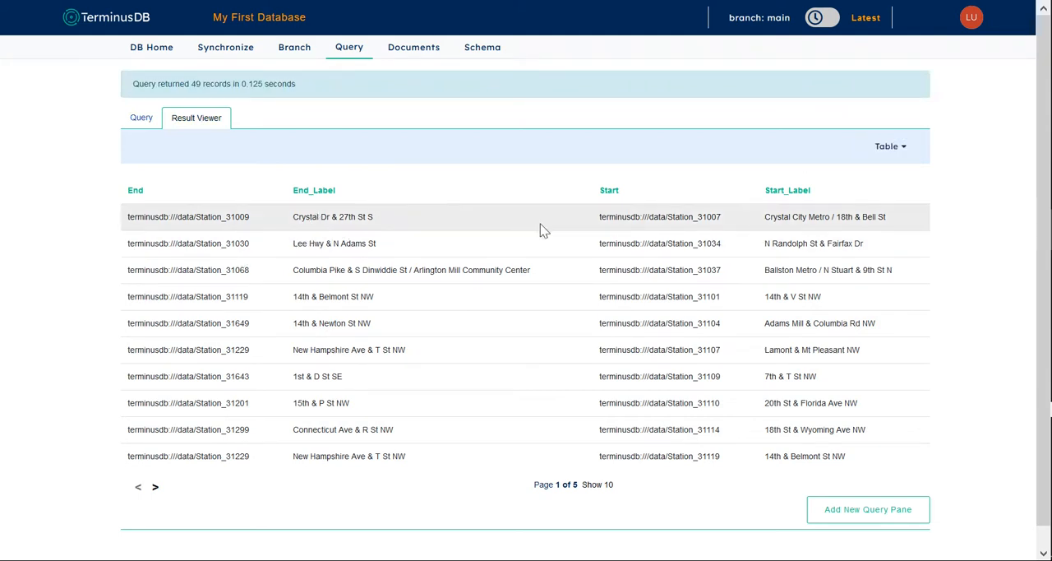
# Show more result rows per page, view the station results as a graph, then go to DB Home.
pyautogui.click(597, 484)
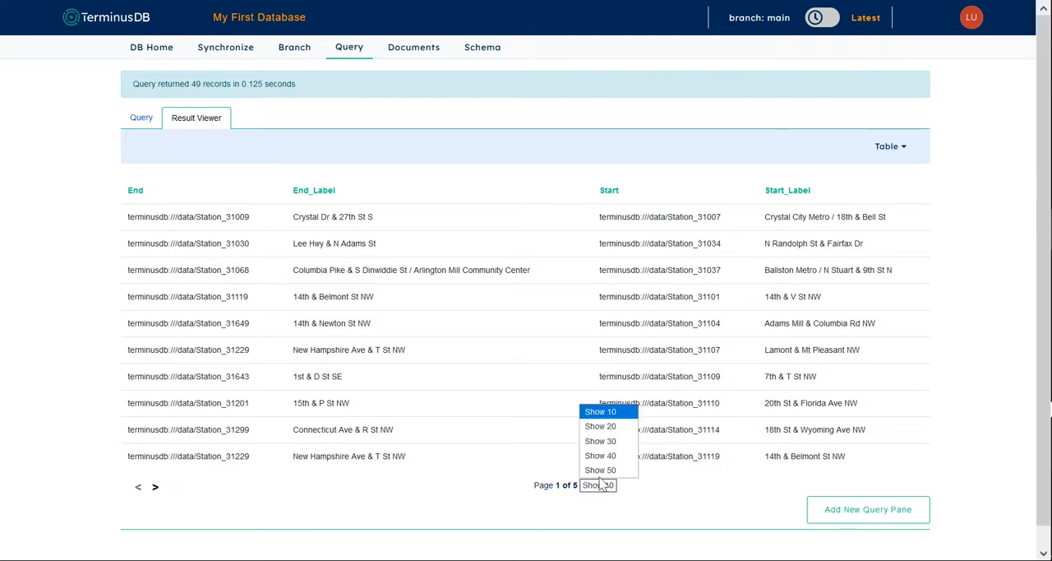
pyautogui.click(600, 440)
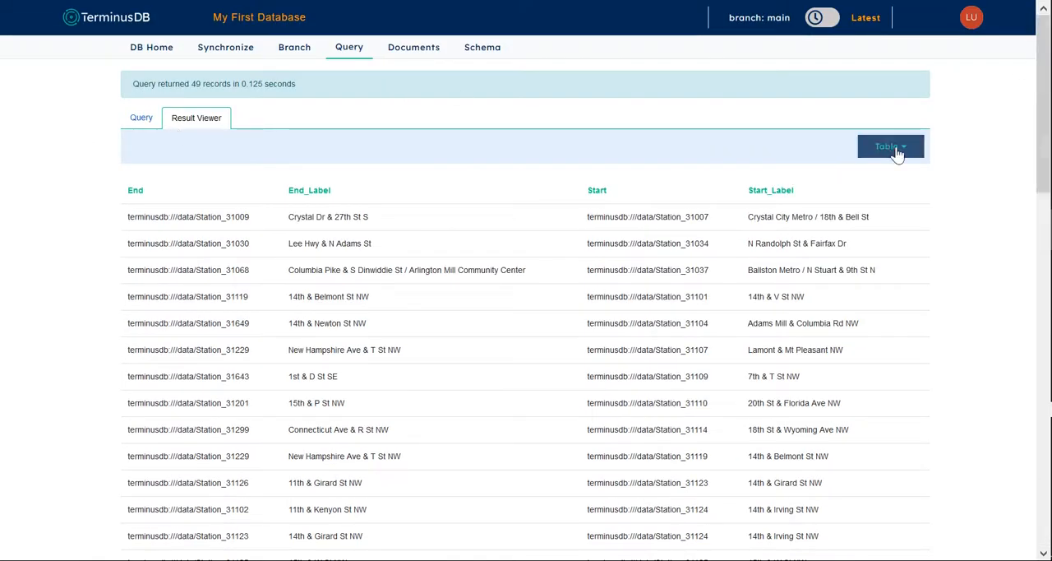
pyautogui.click(891, 146)
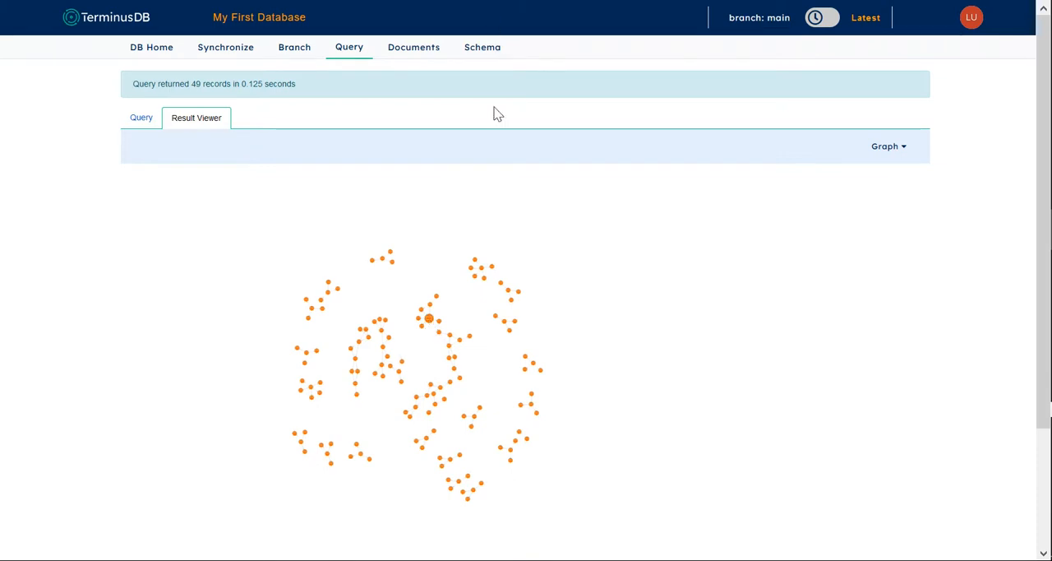
pyautogui.moveTo(490, 164)
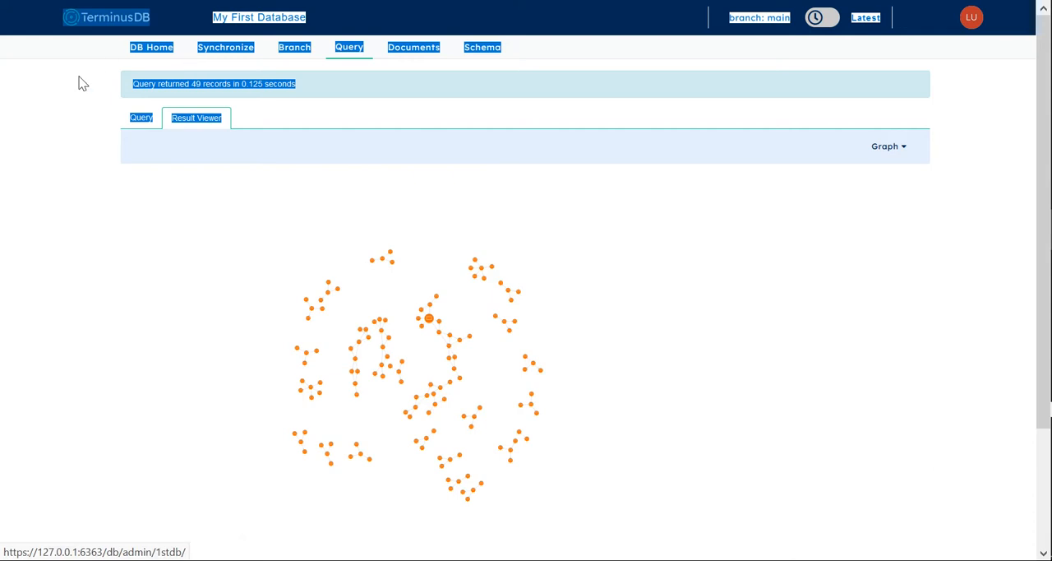
pyautogui.moveTo(151, 46)
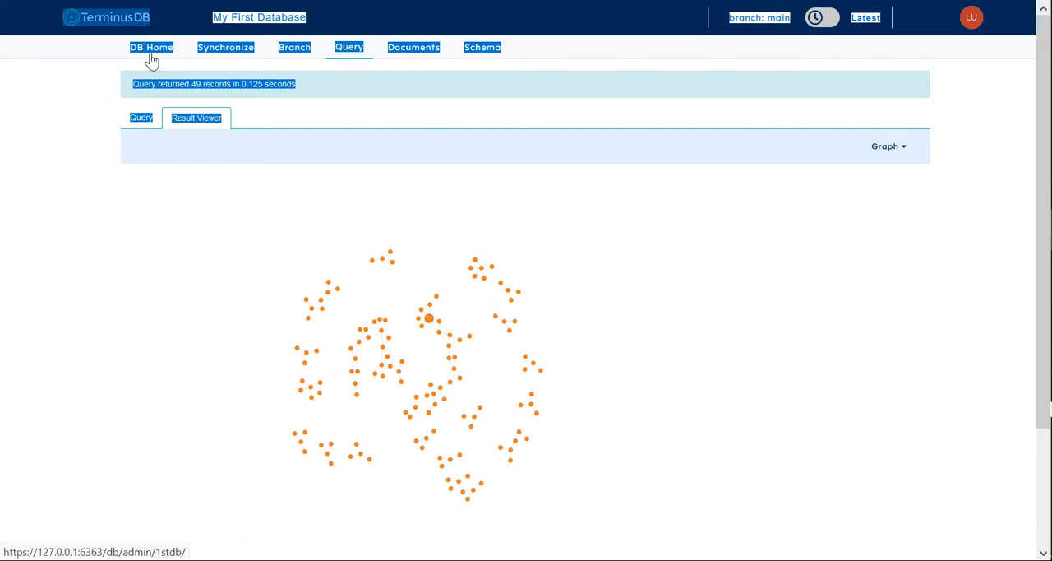
pyautogui.click(151, 46)
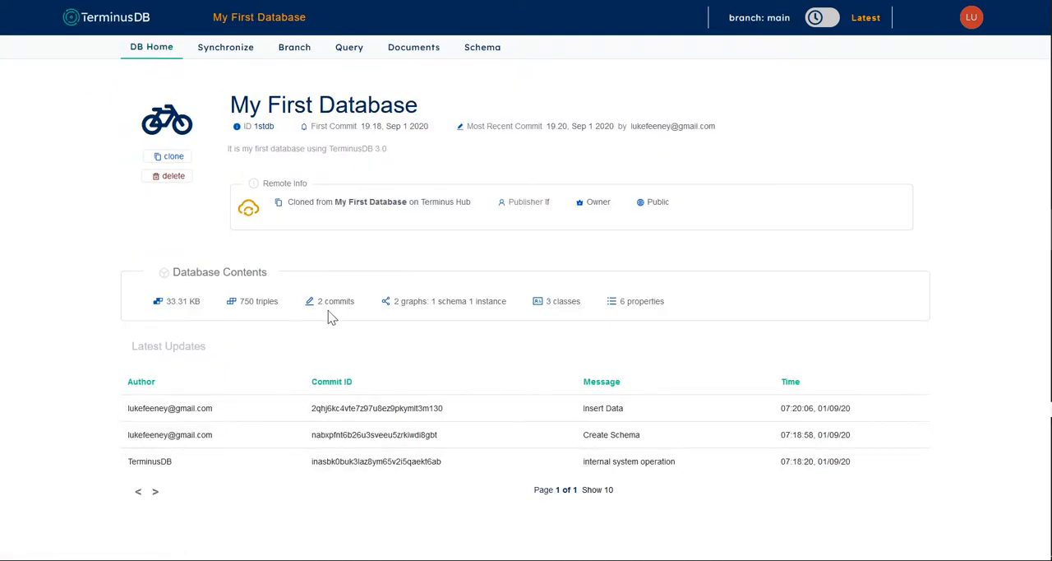
# Browse Documents, Schema and Synchronize pages, then return via DB Home to the database list.
pyautogui.click(414, 46)
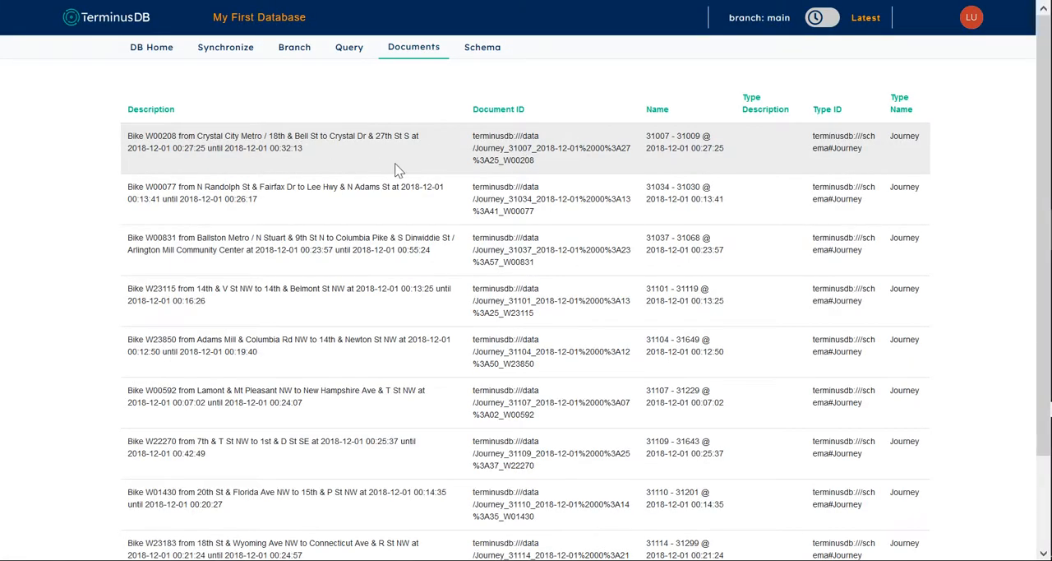
pyautogui.click(482, 46)
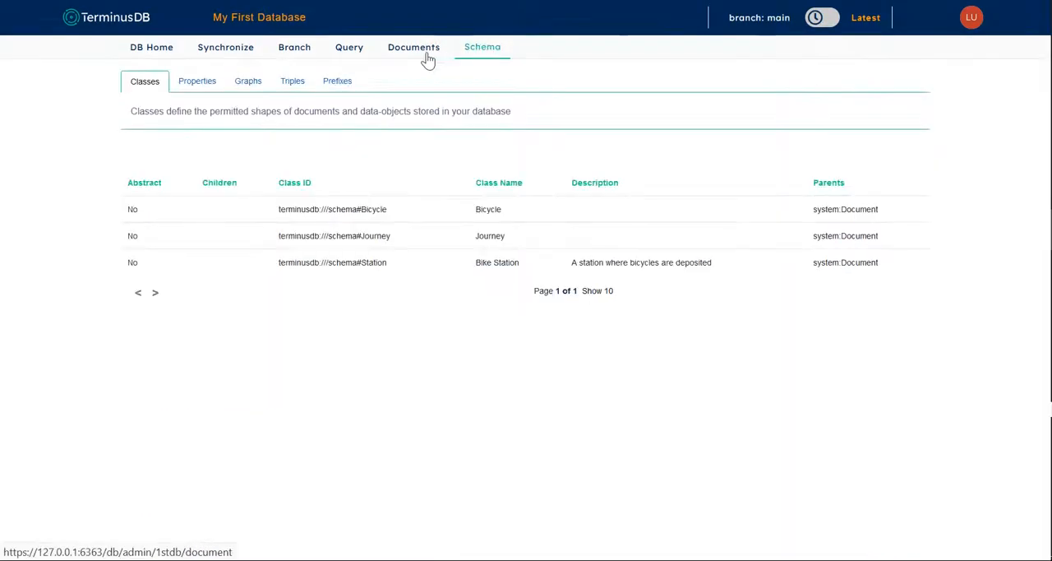
pyautogui.click(225, 47)
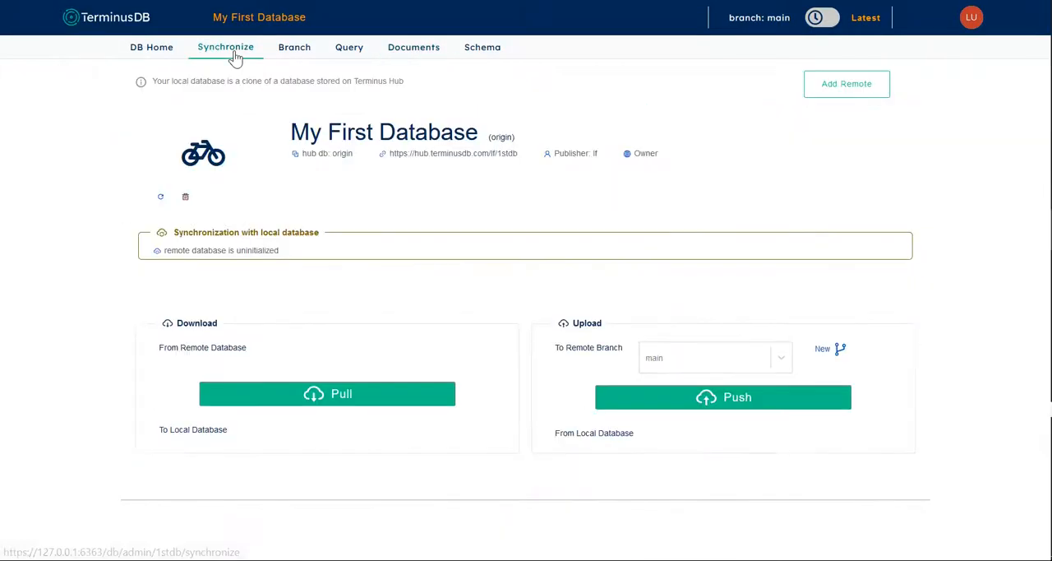
pyautogui.moveTo(258, 66)
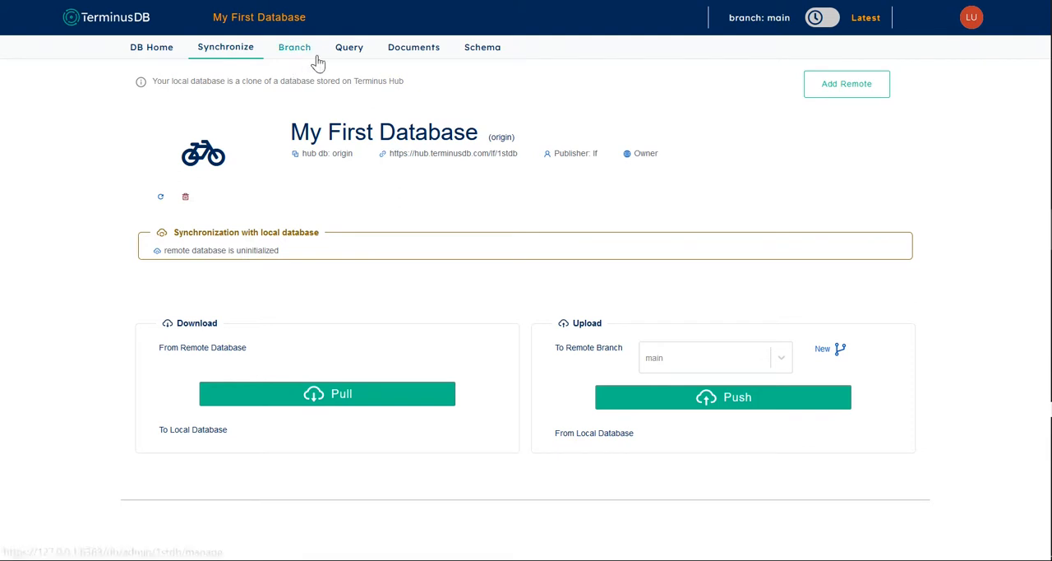
pyautogui.moveTo(151, 46)
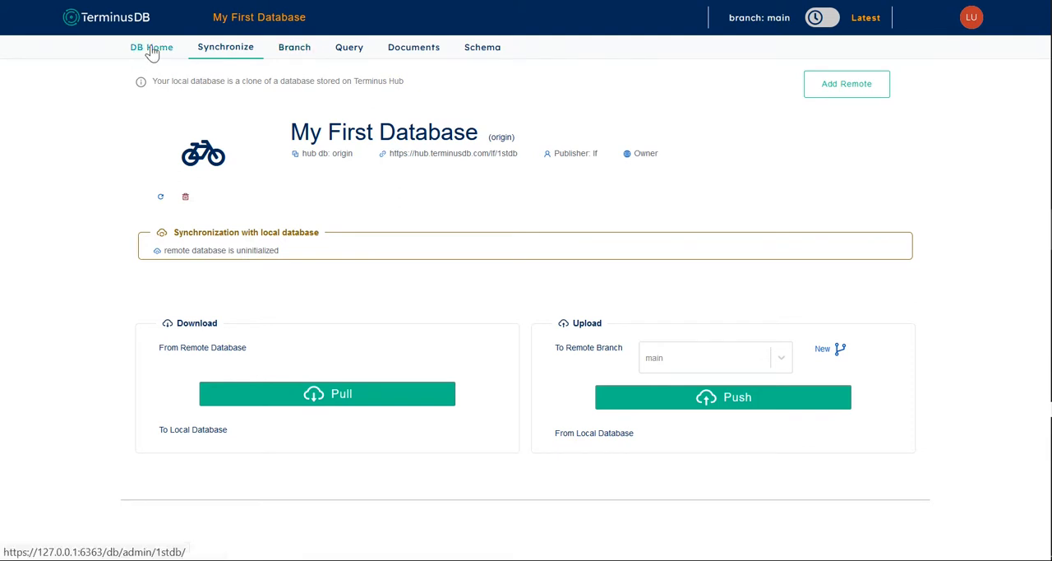
pyautogui.click(151, 46)
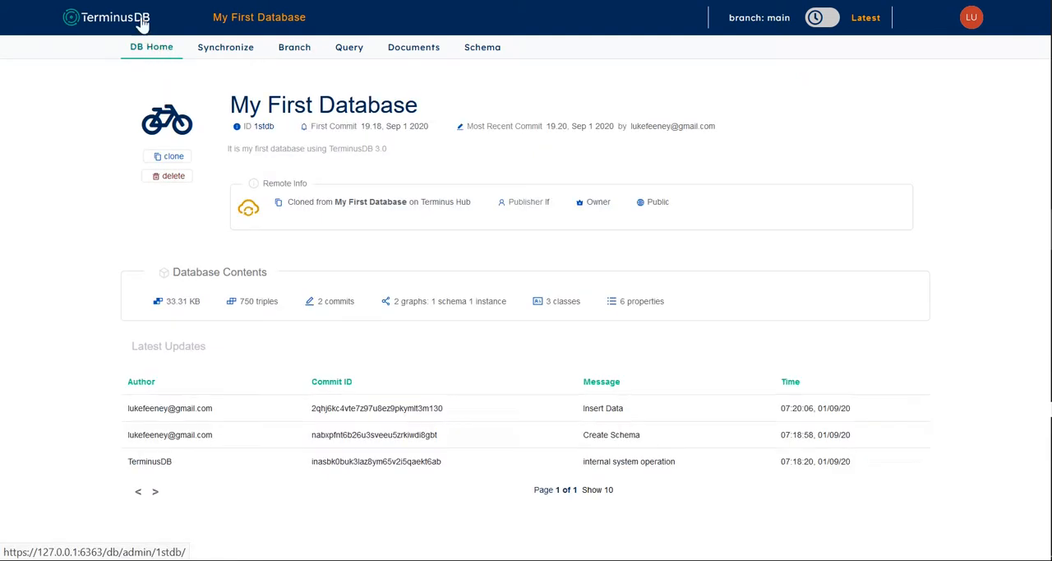
pyautogui.click(112, 16)
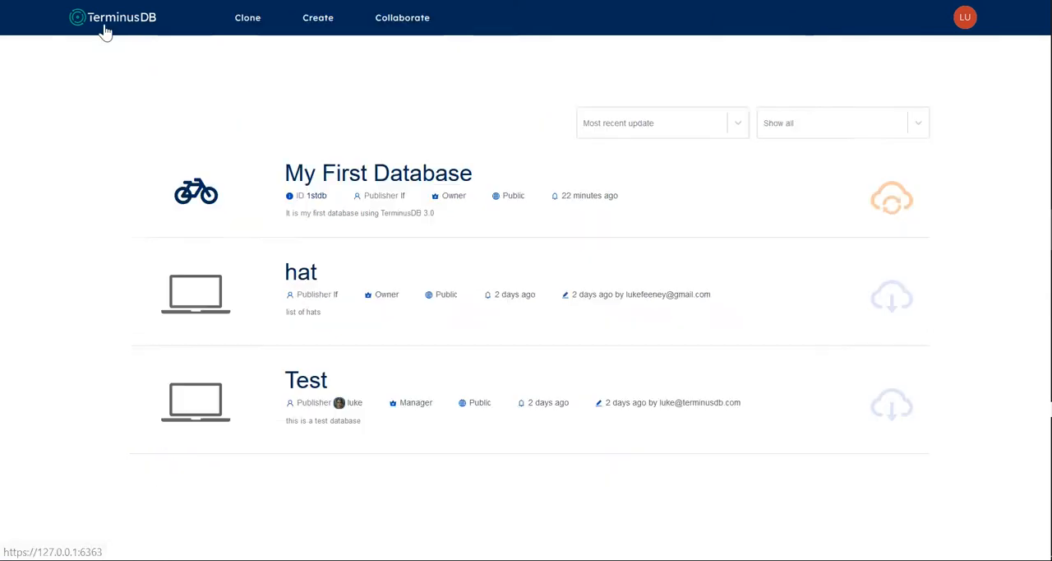
pyautogui.moveTo(317, 16)
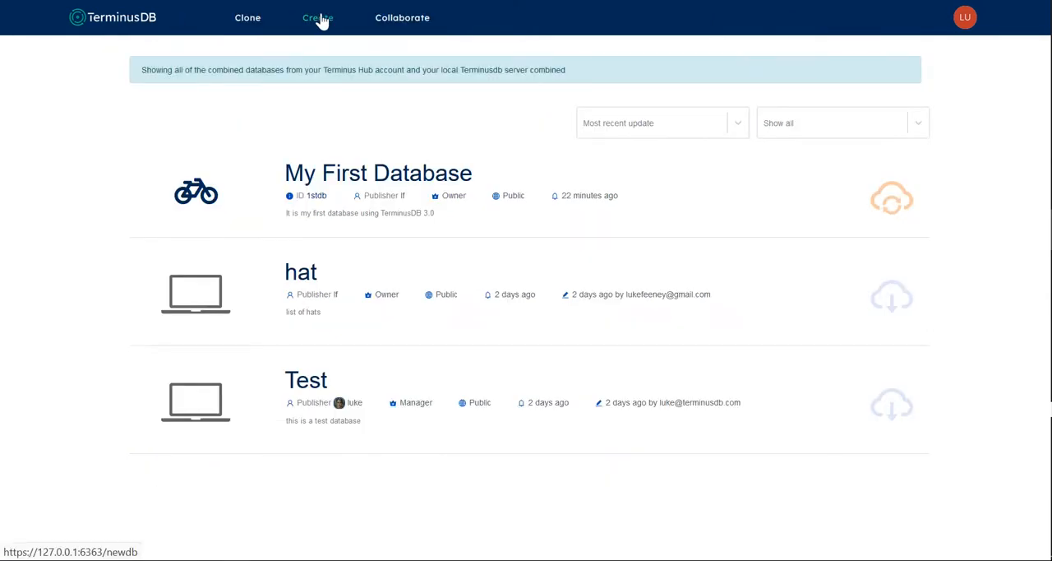
# Show the Terminus Hub recommended databases to clone, such as Bikes, Seshat, DBpedia and Bank.
pyautogui.click(247, 16)
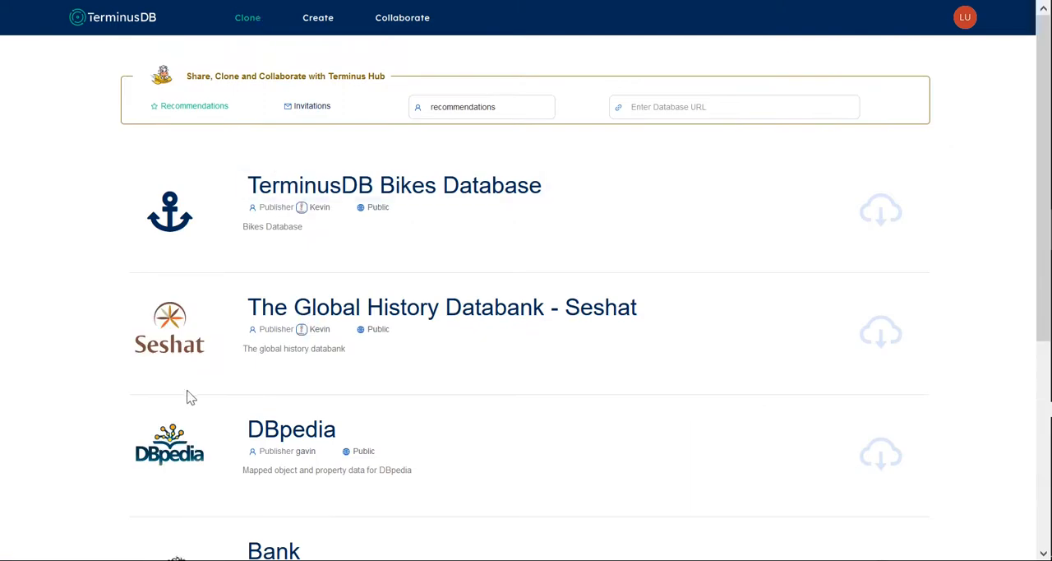
pyautogui.scroll(-3)
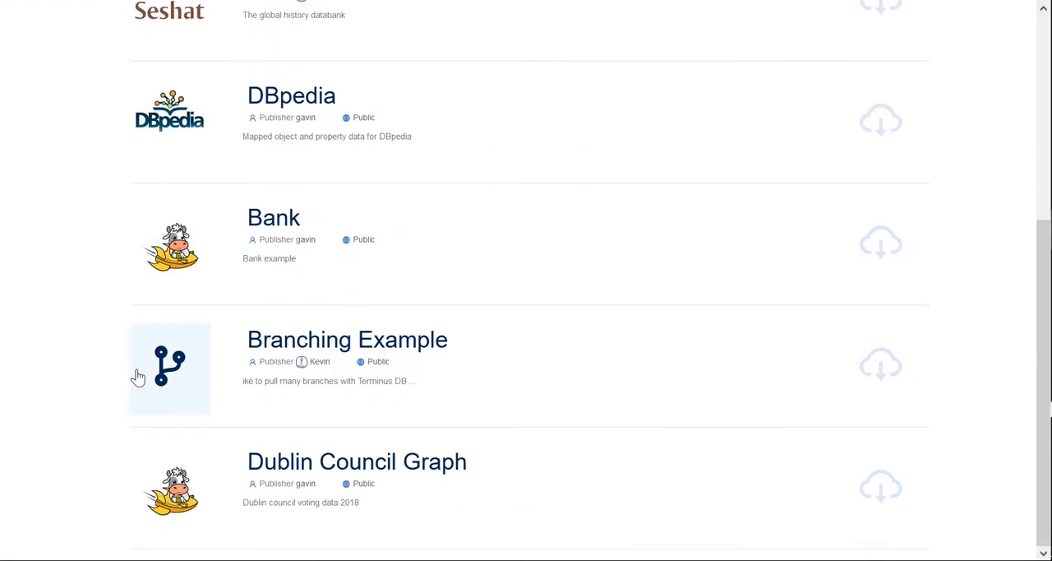
pyautogui.scroll(3)
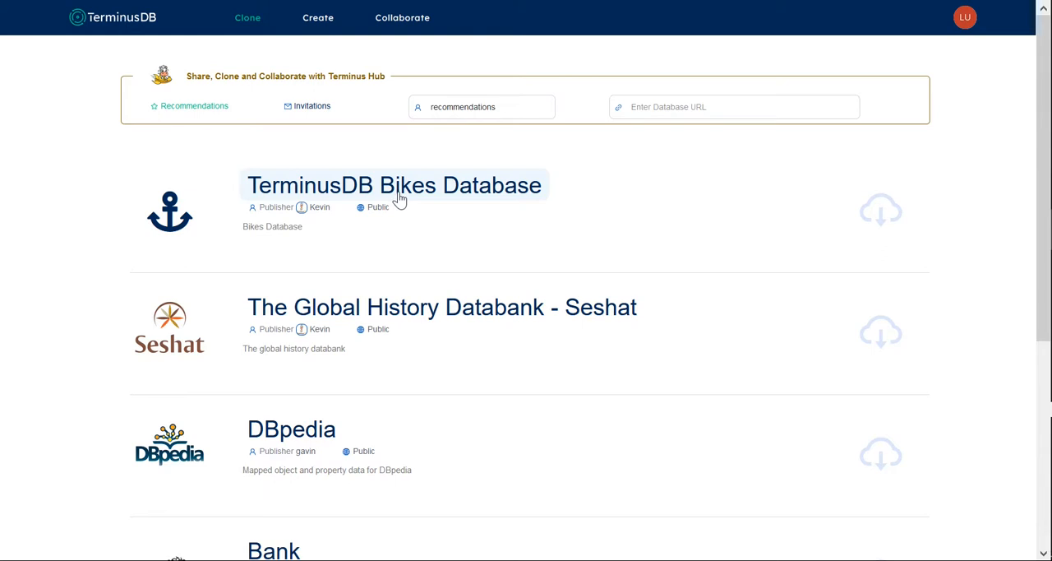
pyautogui.moveTo(329, 151)
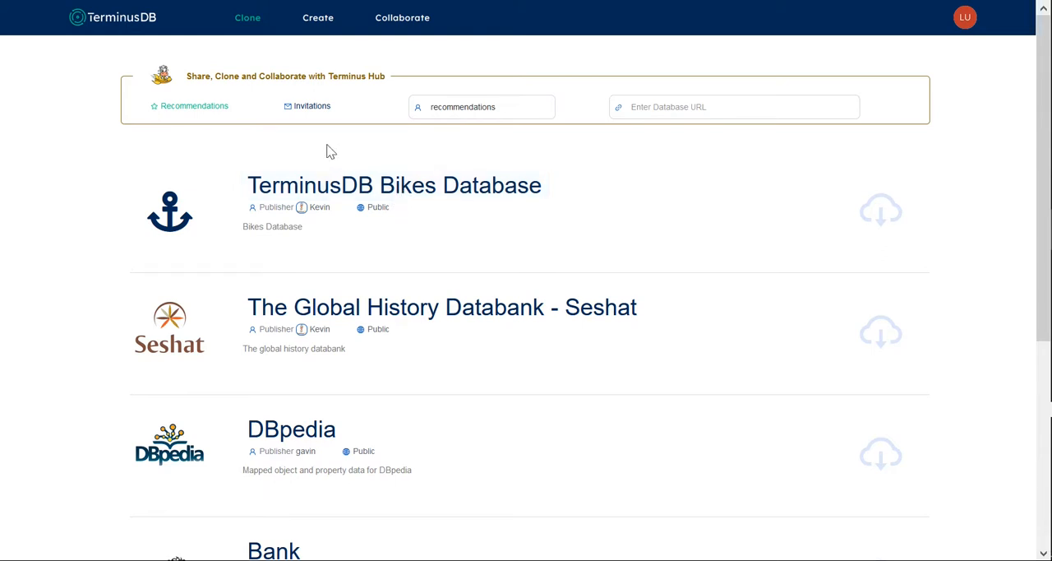